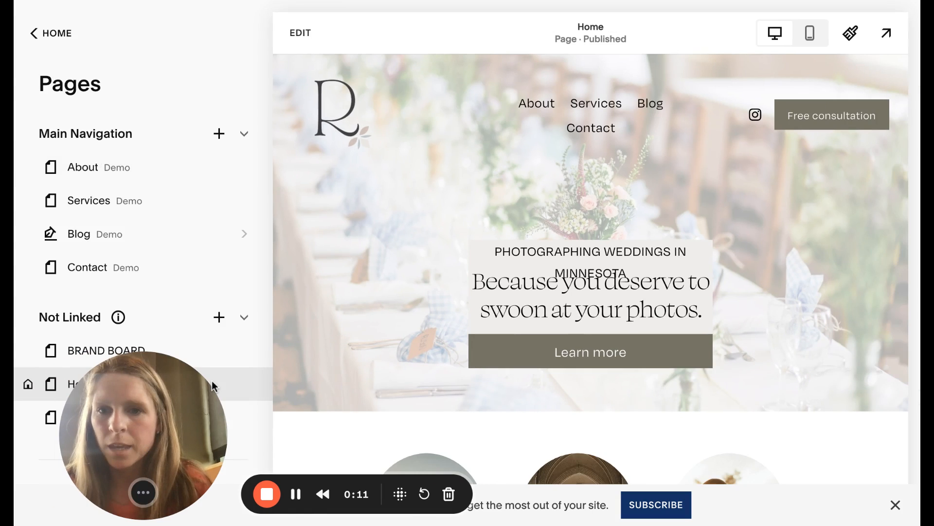
Step: Add an unlinked Events page and rename it from the default to Classes
left_click(219, 316)
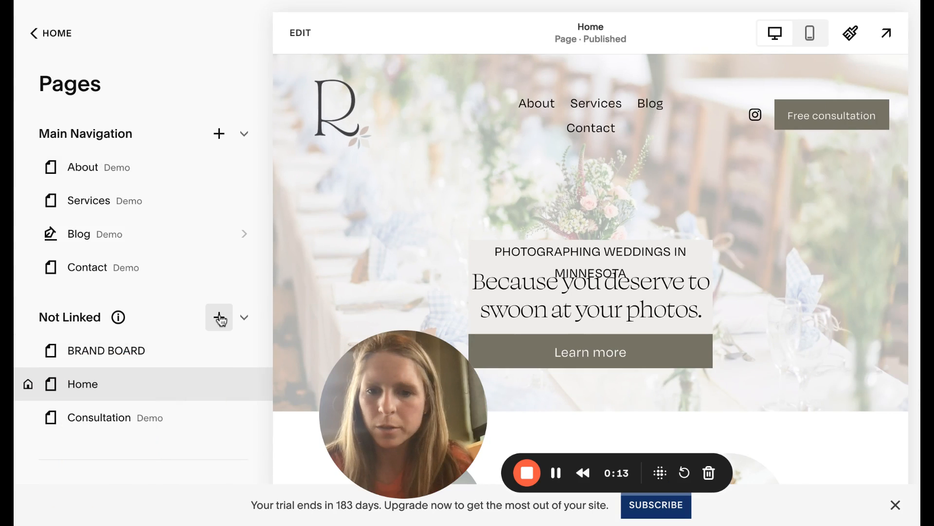
left_click(219, 318)
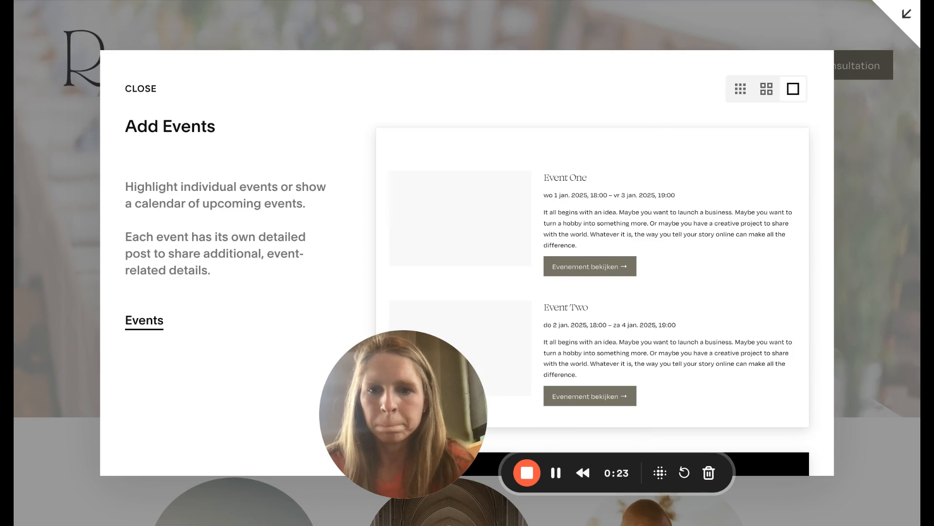
scroll("down", 3)
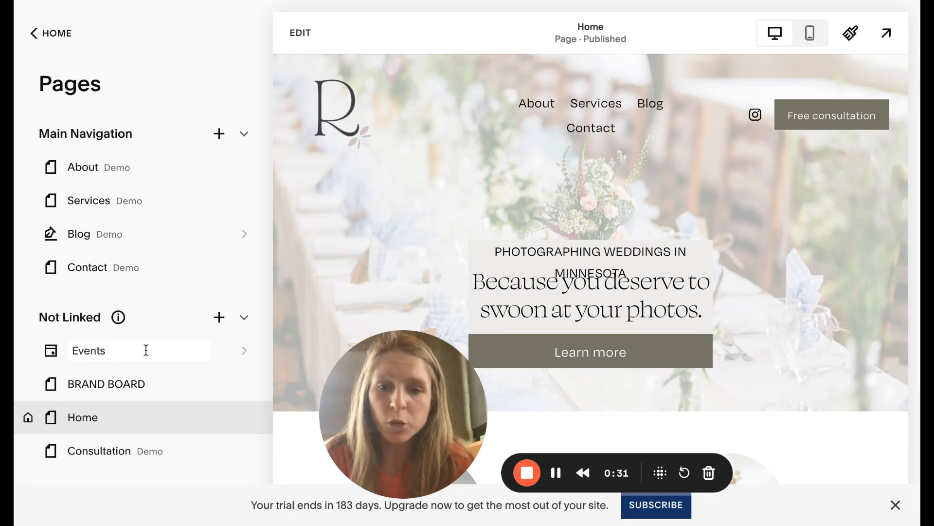
key("Backspace")
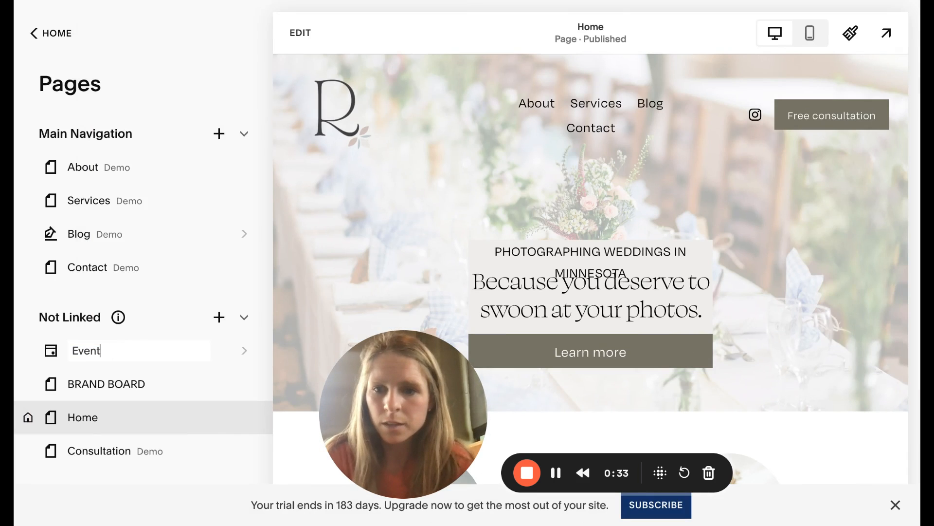
type("Classes")
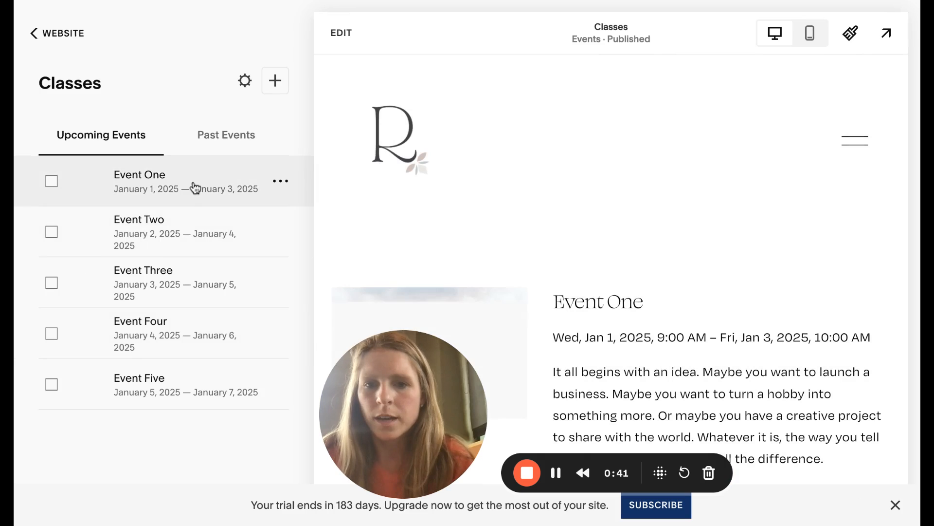
mouse_move(182, 410)
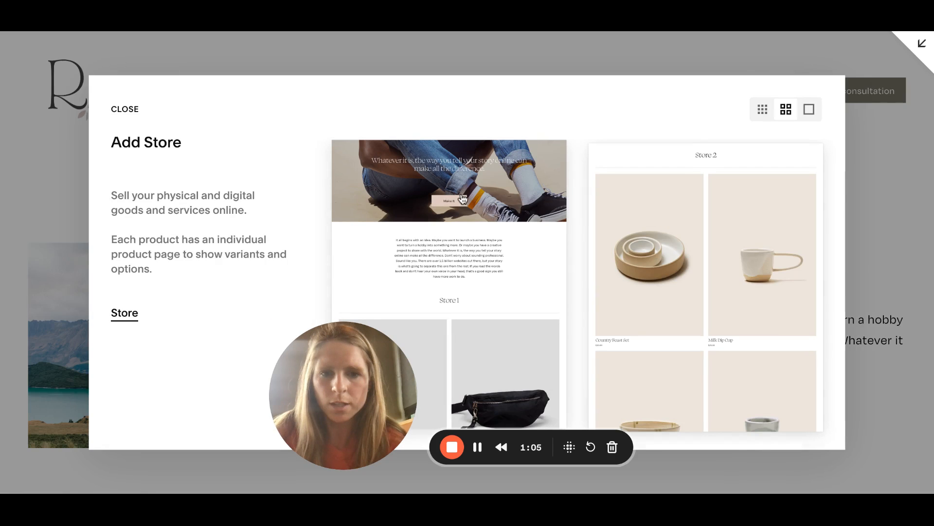
Step: Add a Store page named Class, then start a new product from its All products list
left_click(124, 109)
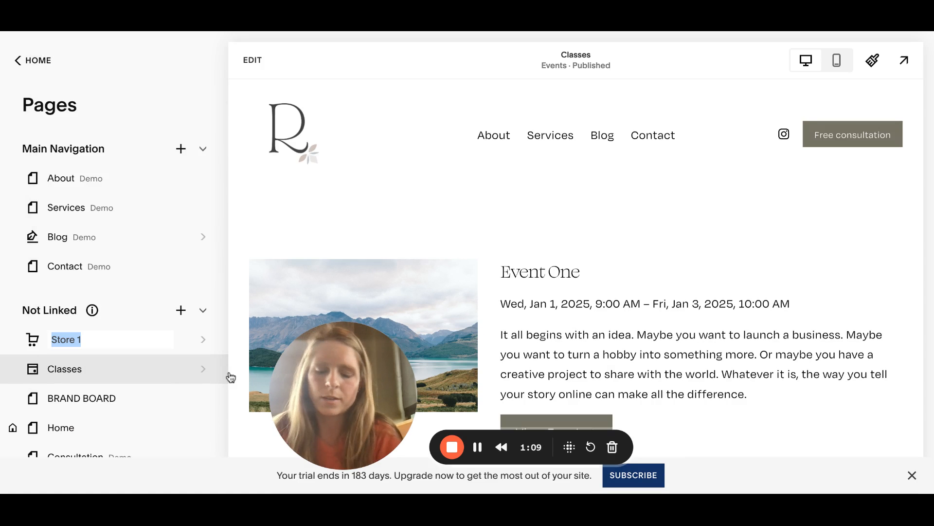
type("Class")
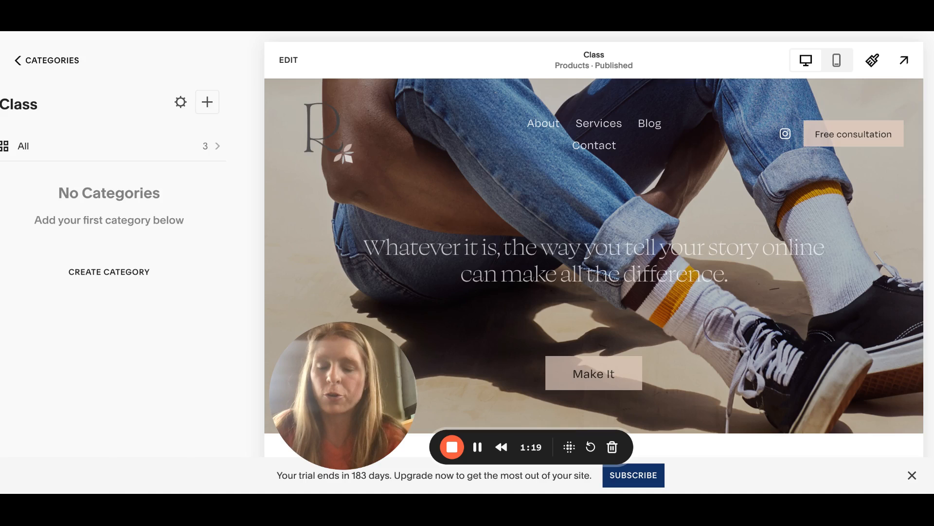
left_click(34, 60)
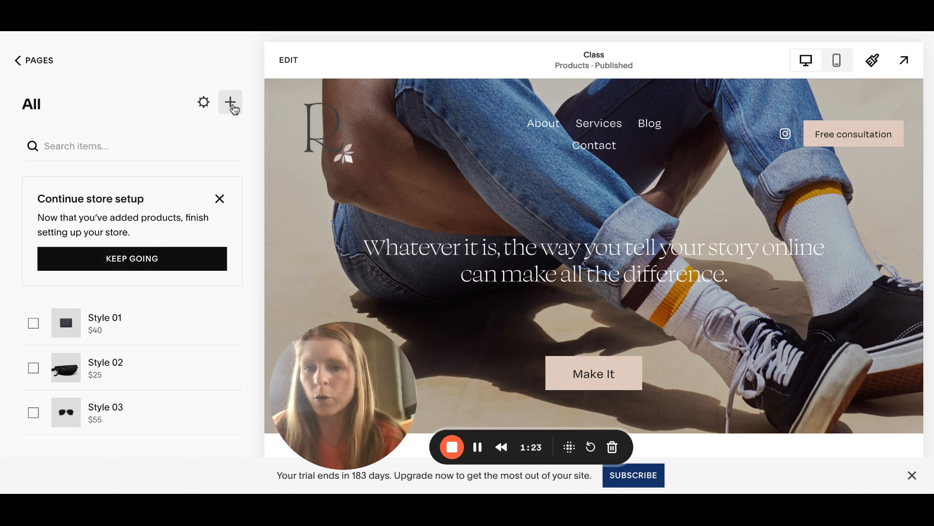
left_click(230, 102)
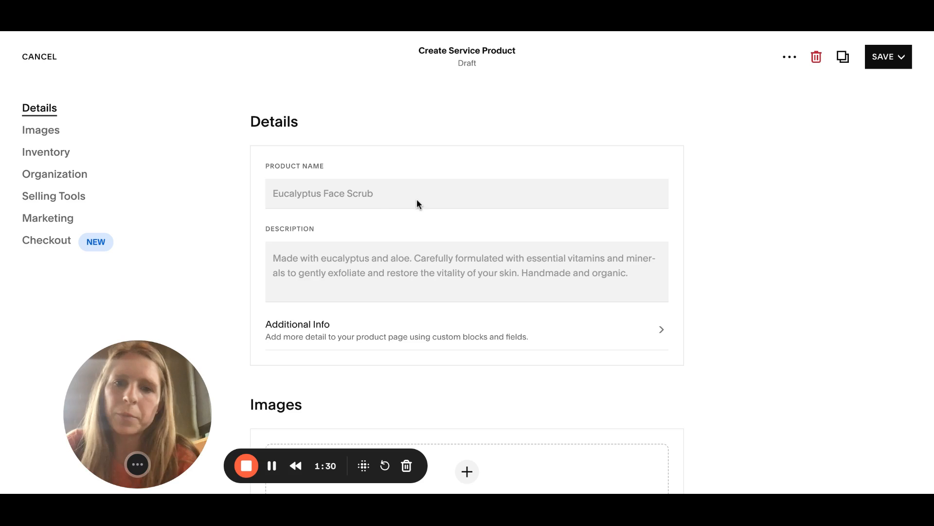
mouse_move(375, 203)
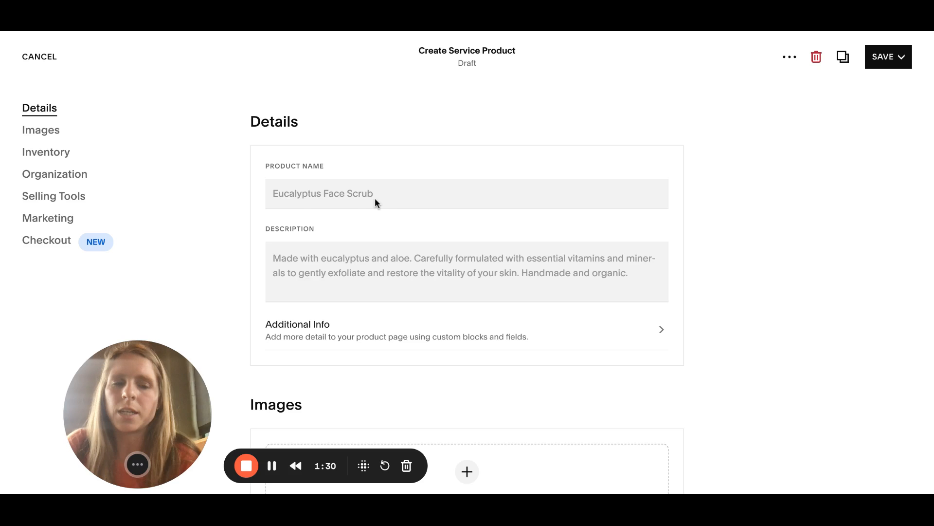
Step: Name the product Ballet Class Adults with description "This is for anyone 21+"
scroll("down", 3)
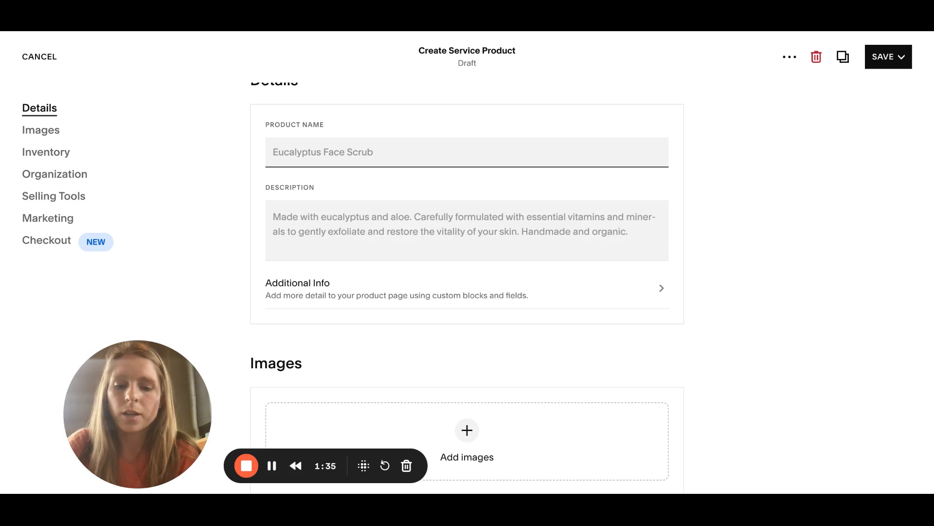
type("Ballet Class Adults")
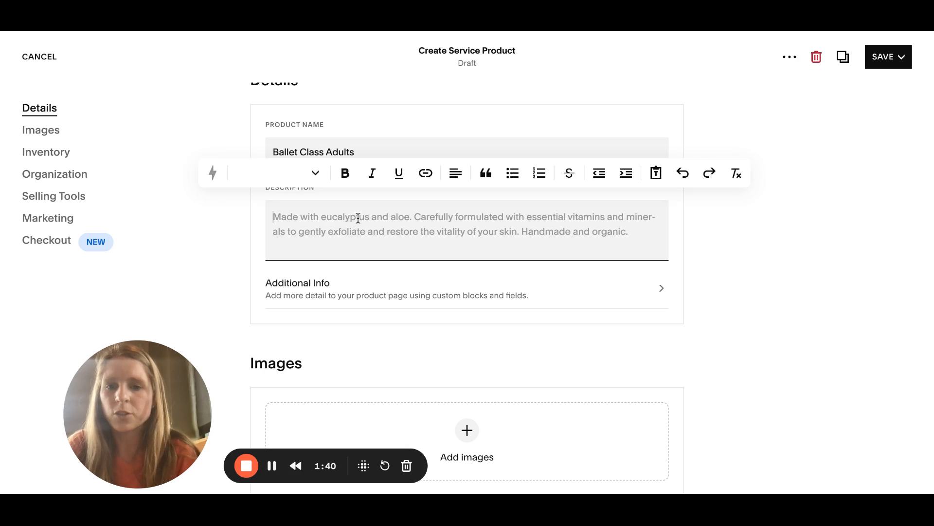
type("This is for")
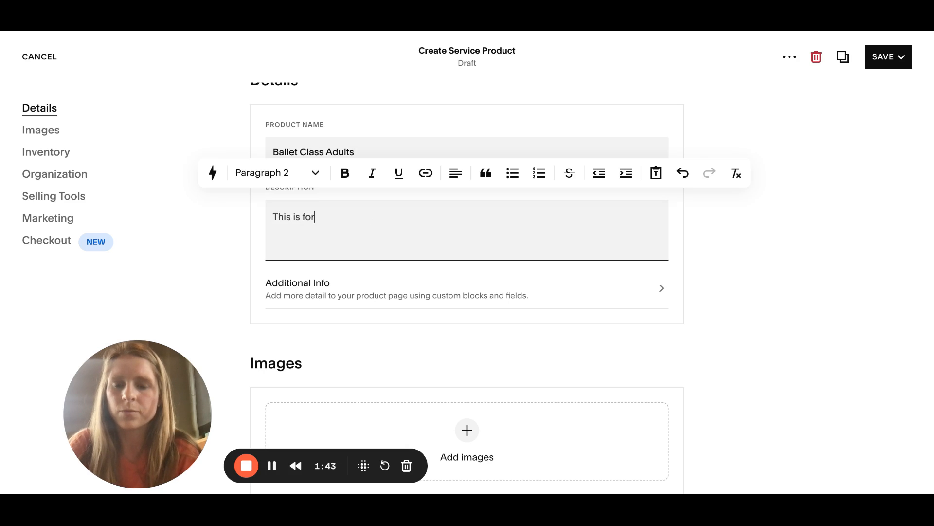
type("anyone 21")
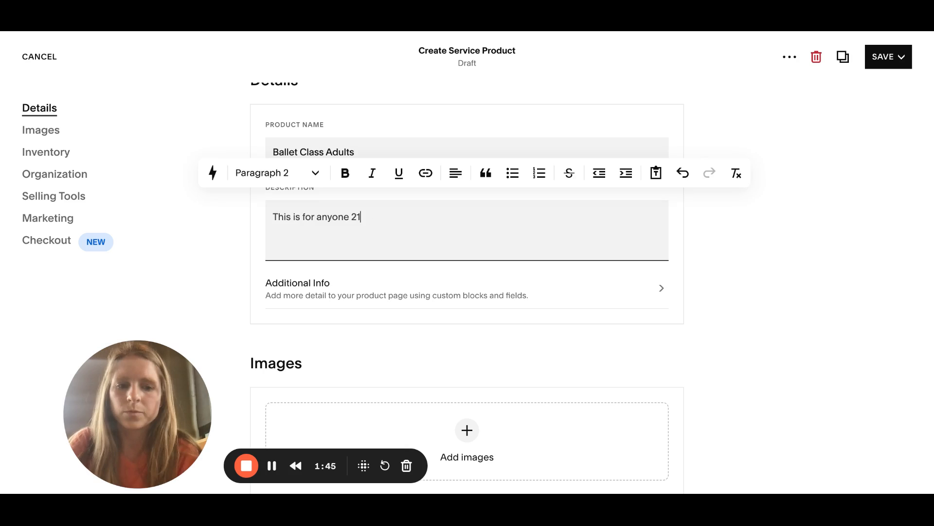
type("+")
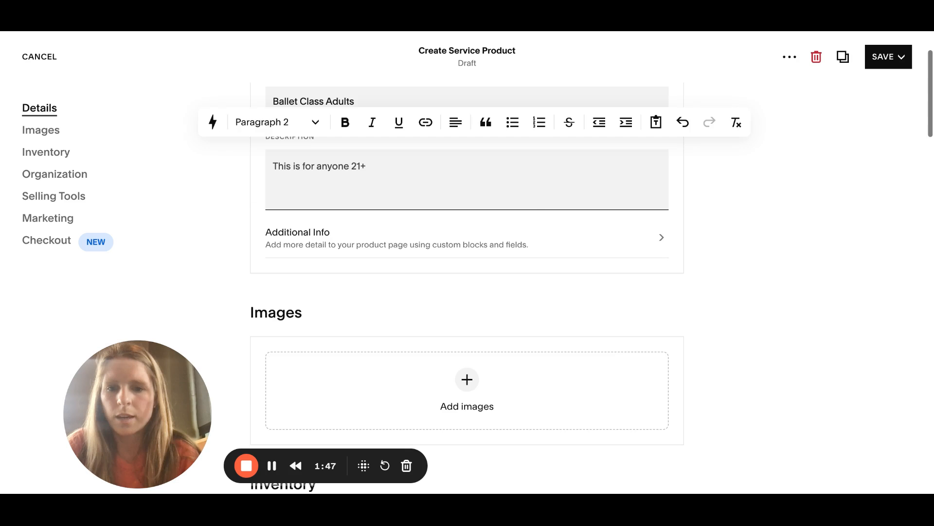
left_click(467, 379)
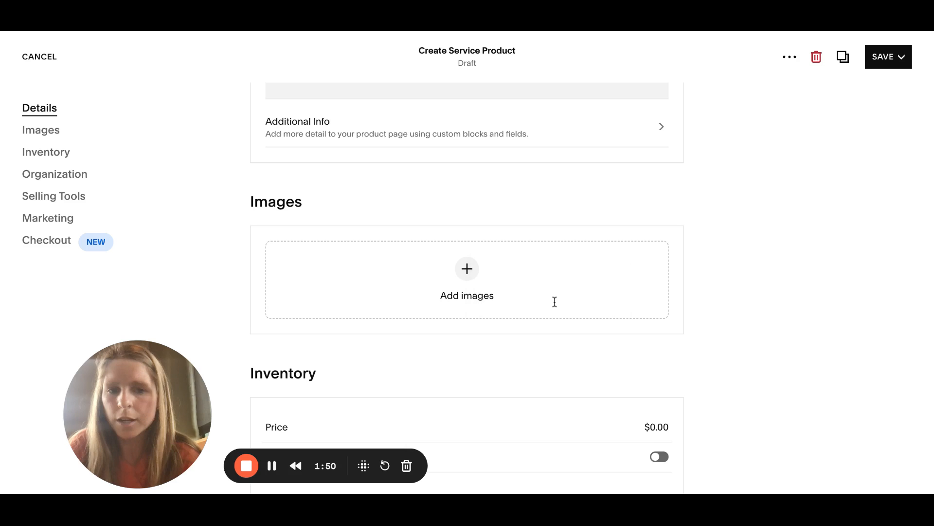
Step: Browse the image library for a product picture and leave without choosing one
left_click(466, 280)
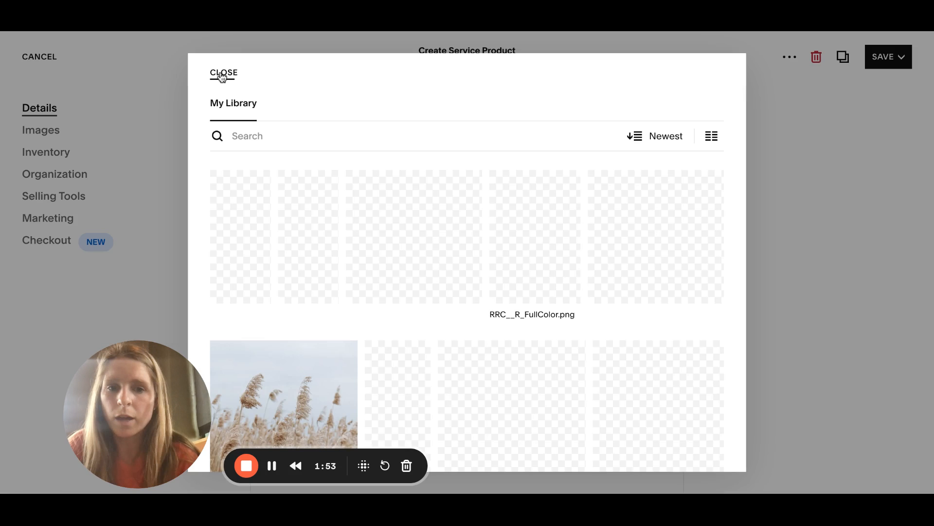
left_click(224, 73)
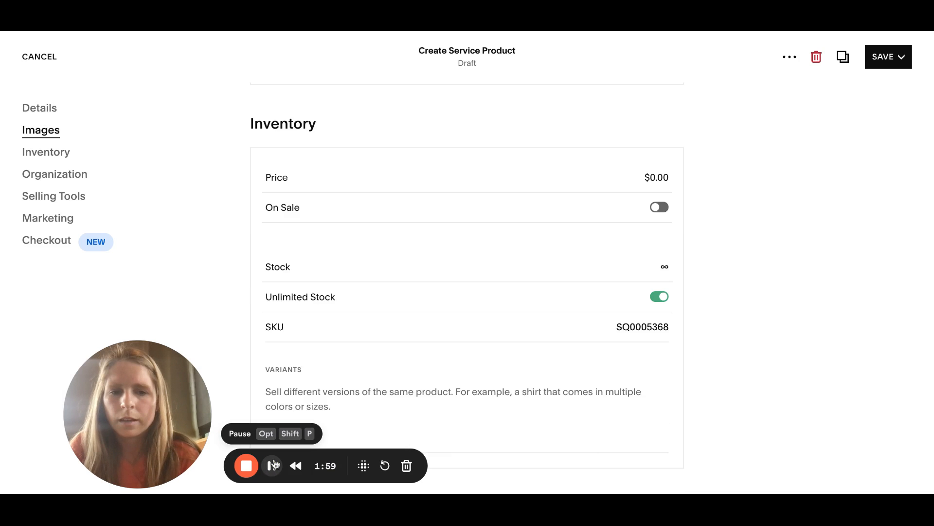
Step: Price the product at $20.00, switch off unlimited stock and set a quantity of 11
left_click(656, 178)
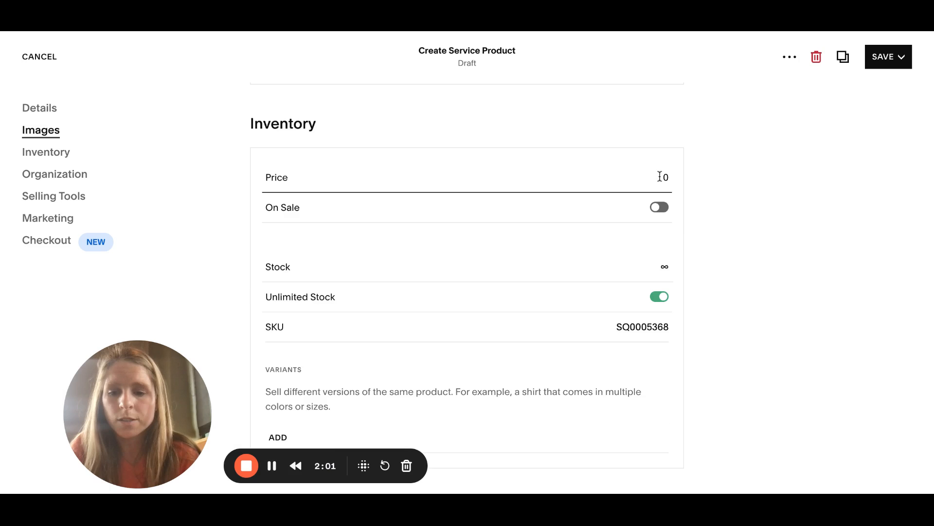
type("20.00")
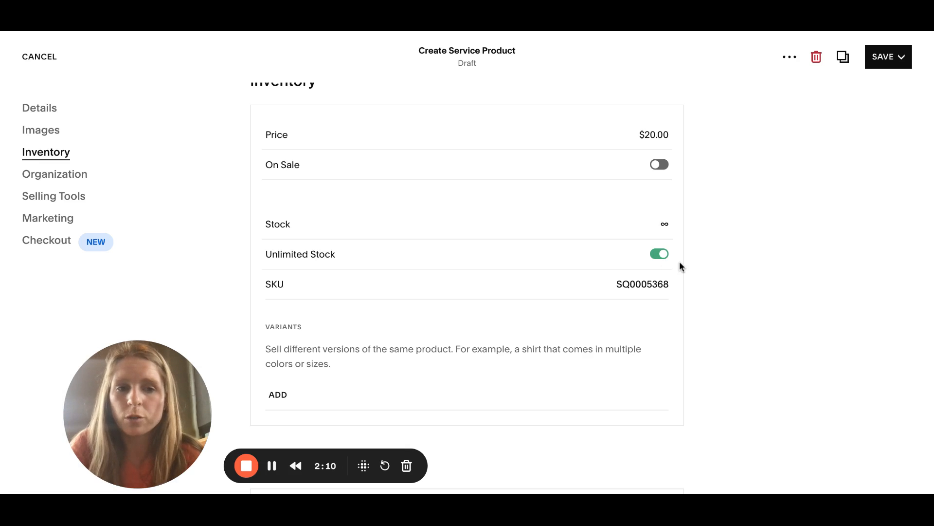
left_click(659, 254)
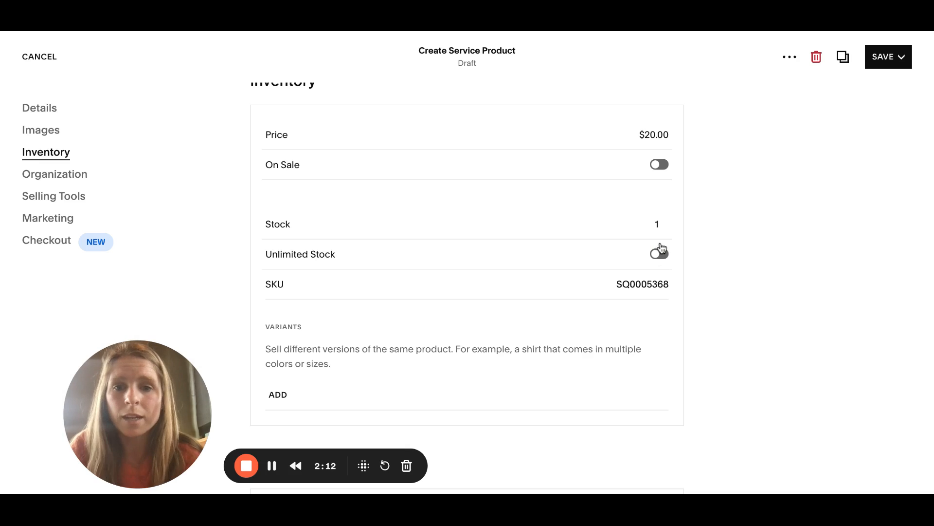
left_click(663, 221)
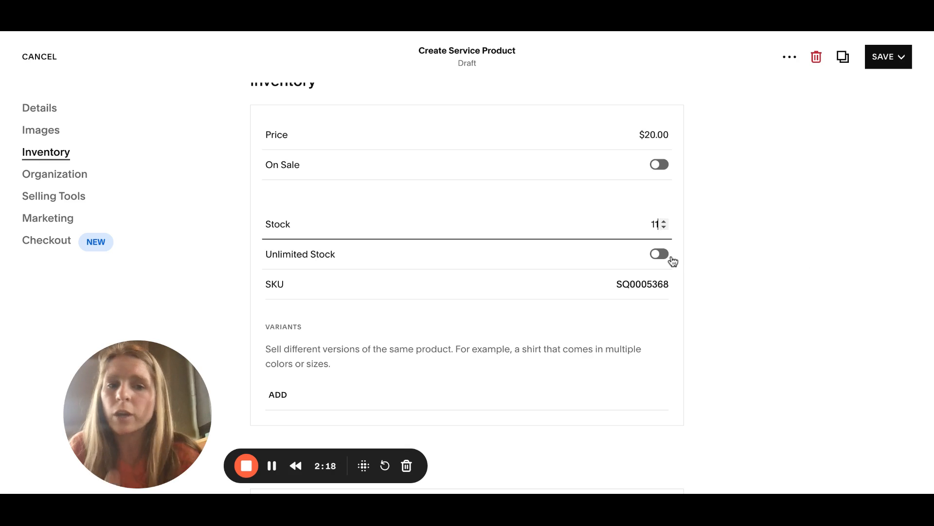
scroll("down", 3)
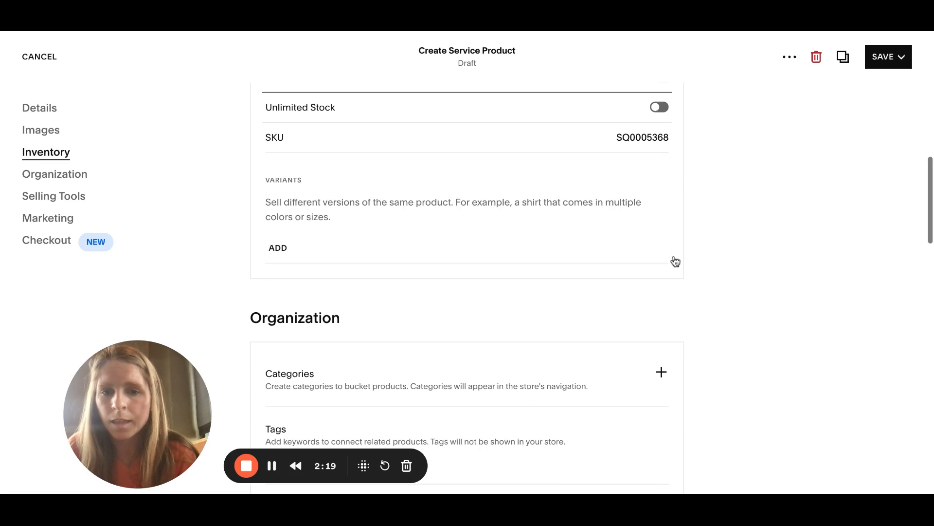
scroll("down", 3)
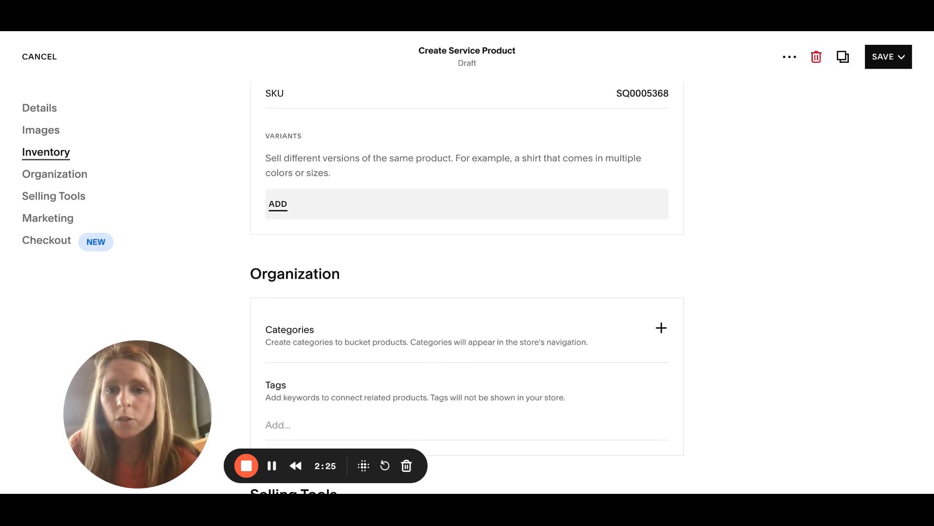
Step: Add a DATE option with values 6/1, 6/7 and 6/14 and keep it
left_click(277, 204)
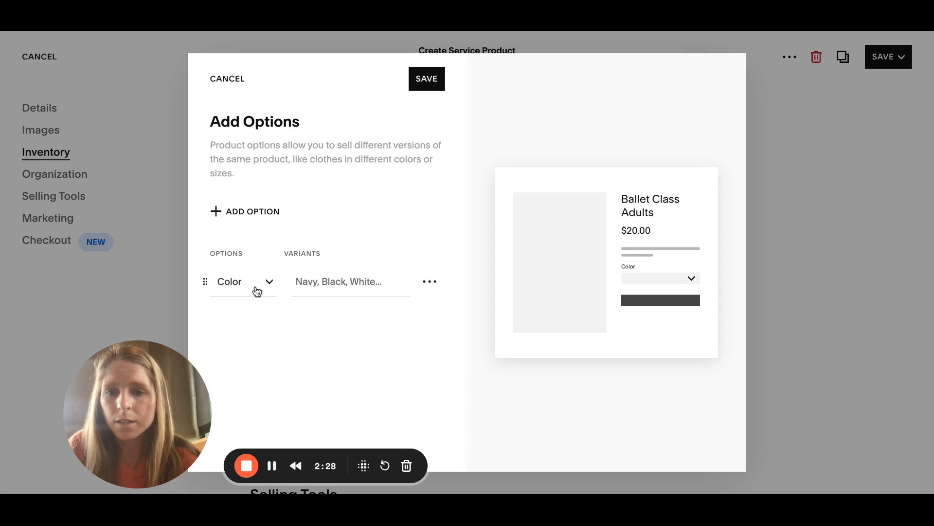
left_click(243, 281)
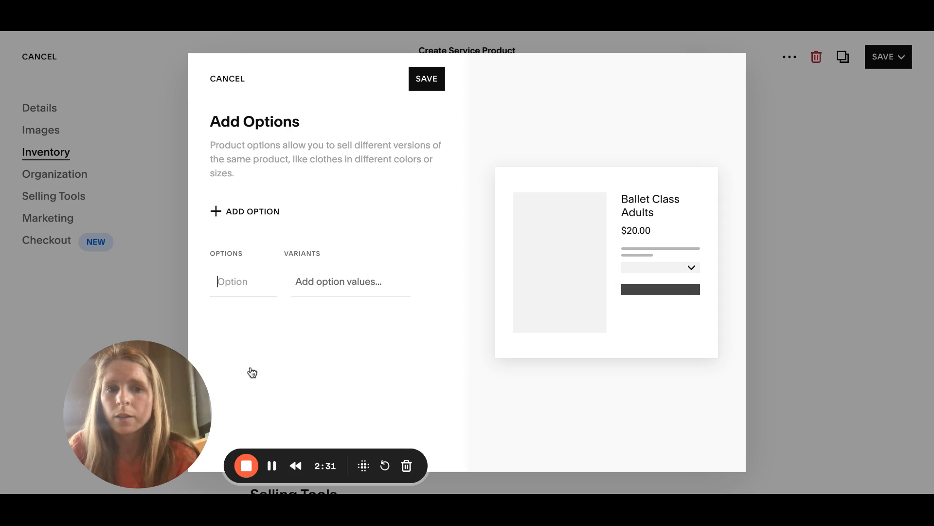
type("DATE")
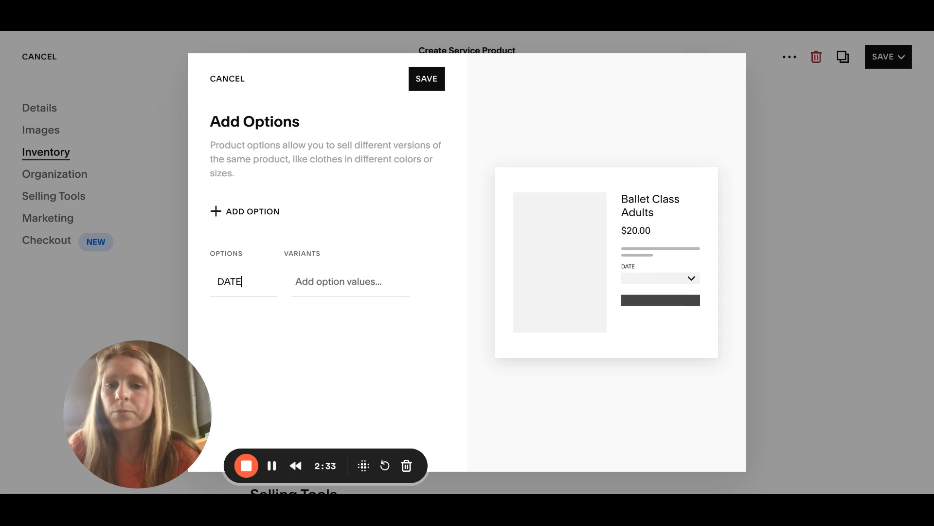
left_click(351, 281)
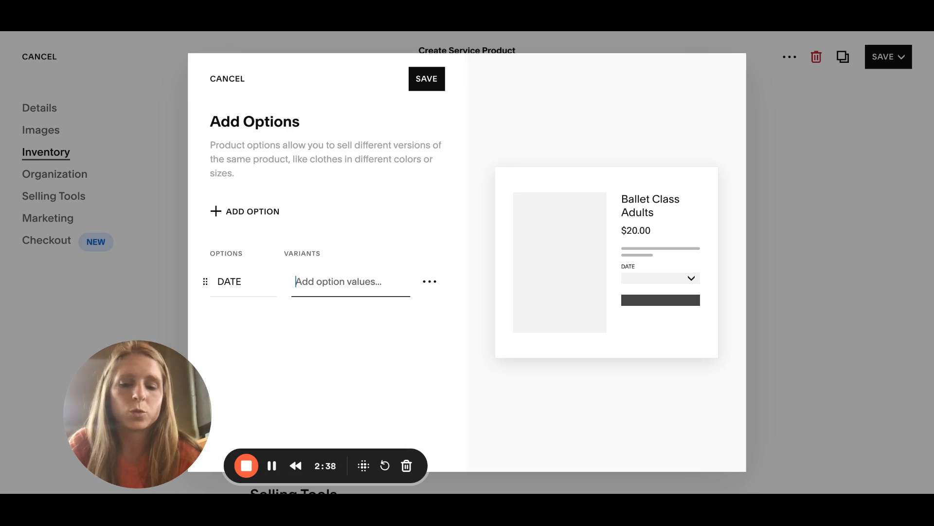
type("6/1")
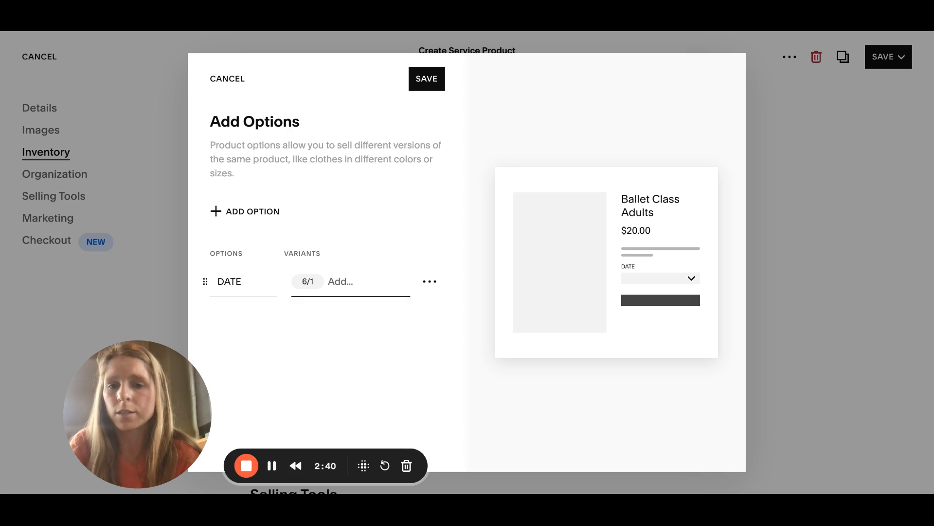
type("6/")
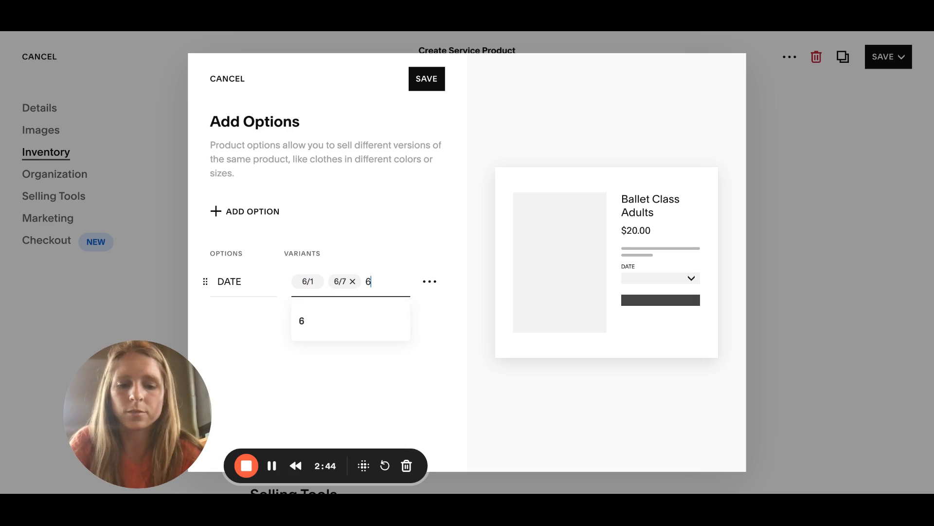
type("/14")
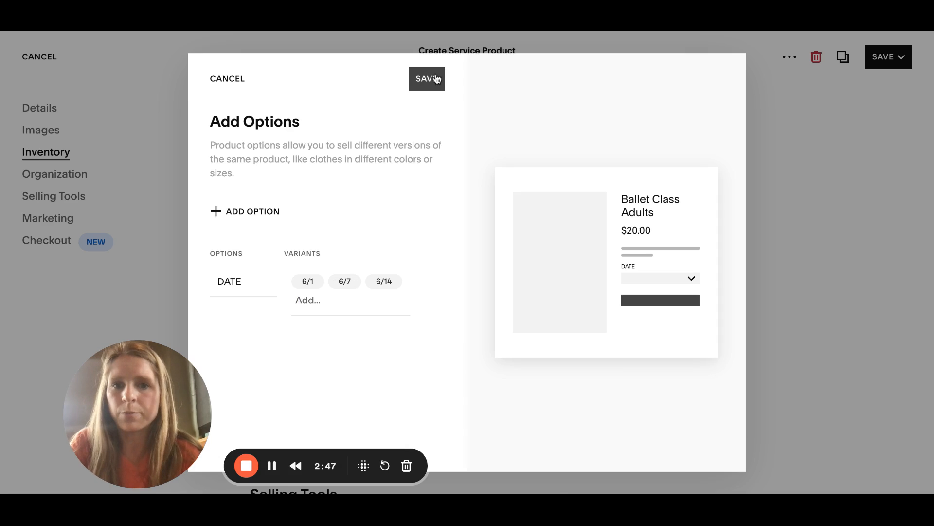
left_click(426, 78)
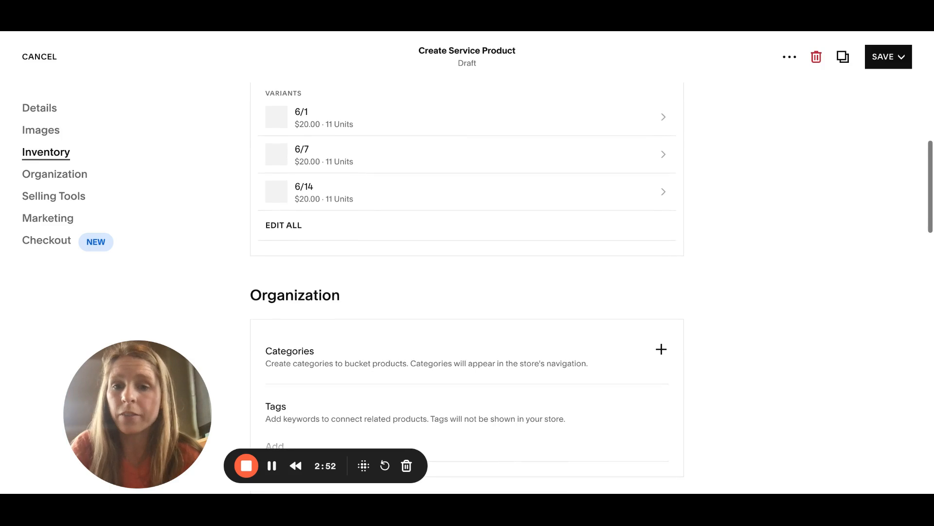
Step: Review the remaining product sections and save Ballet Class Adults via the Save dropdown
scroll("down", 3)
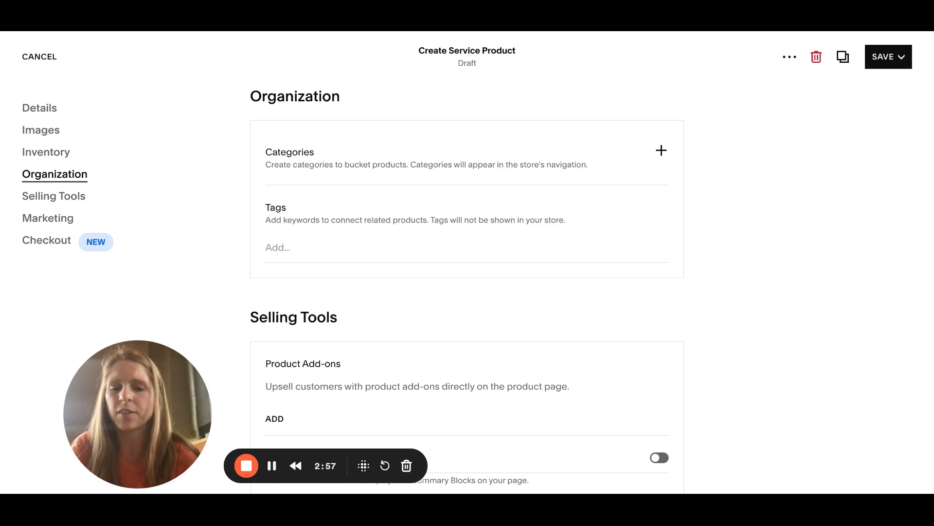
scroll("down", 3)
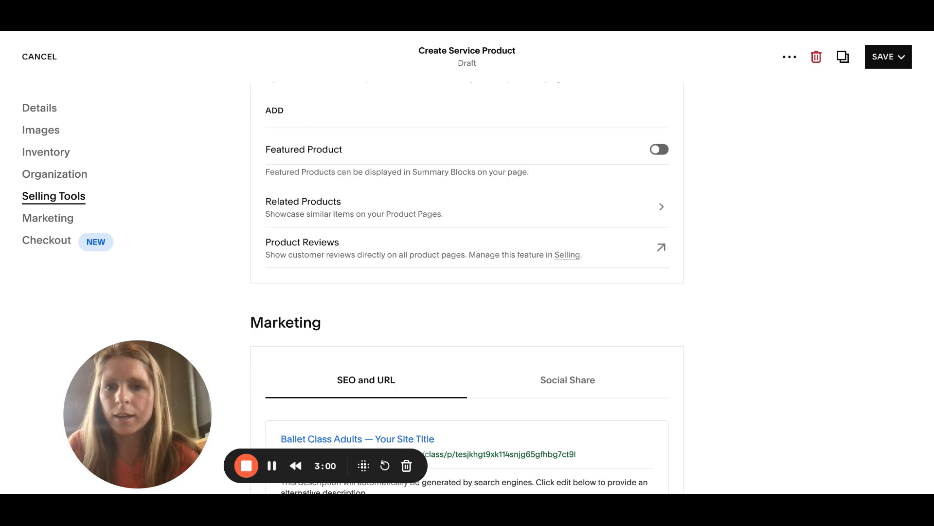
scroll("up", 3)
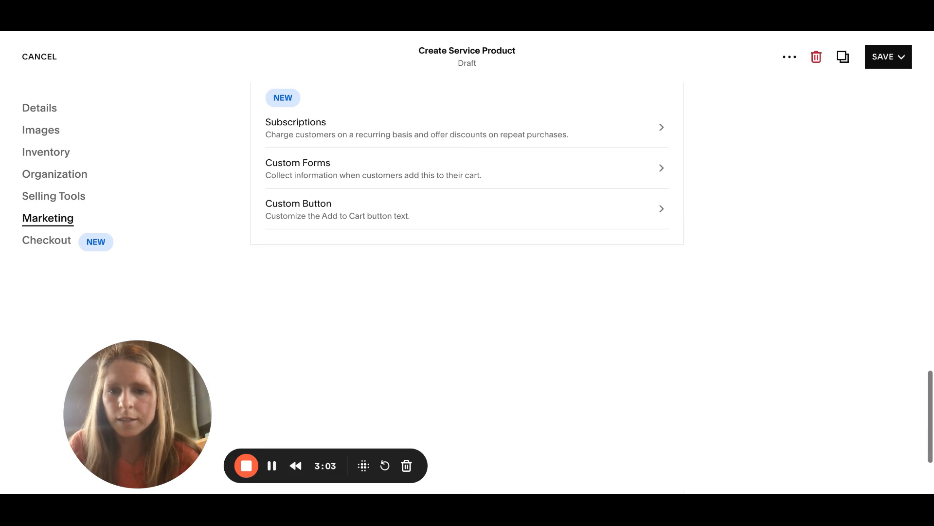
left_click(46, 240)
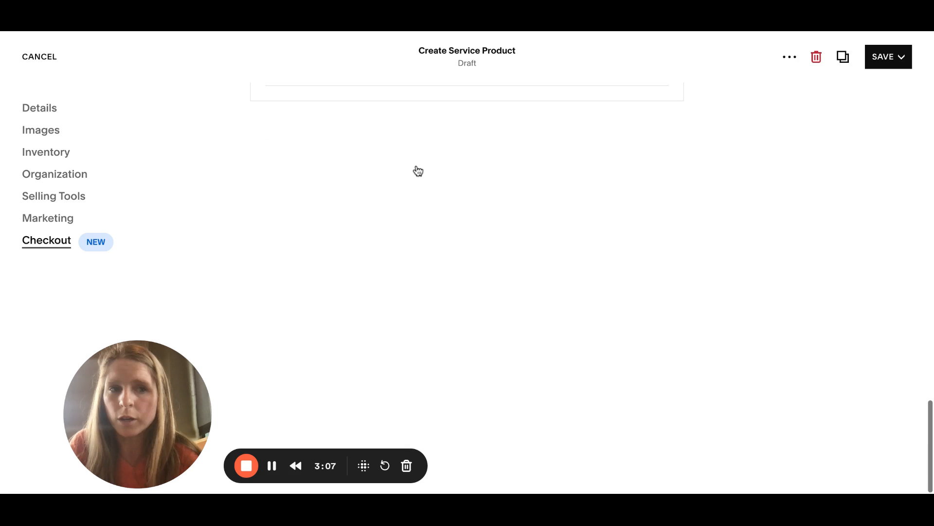
left_click(887, 56)
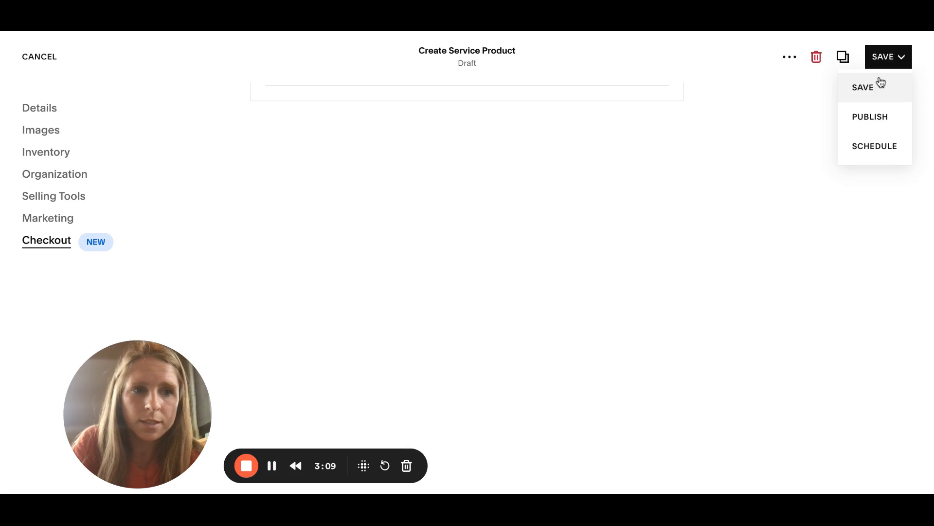
left_click(862, 87)
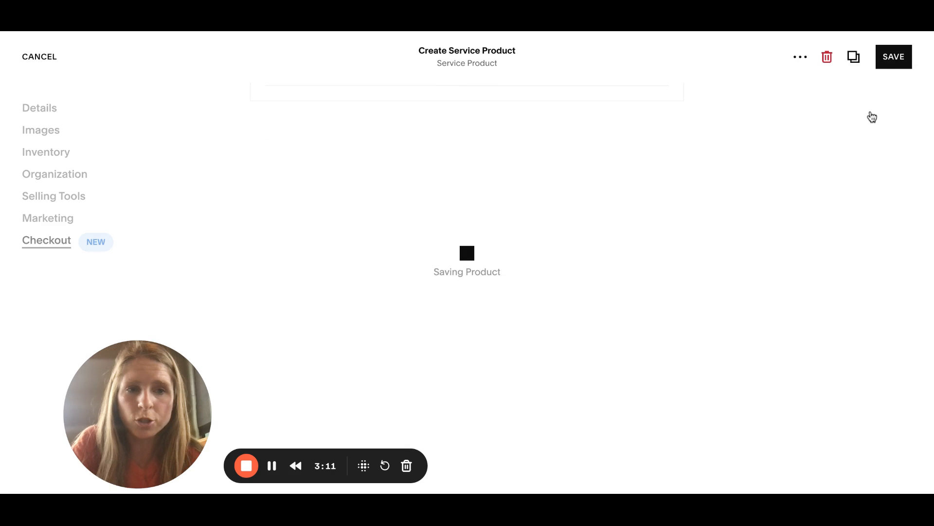
left_click(894, 56)
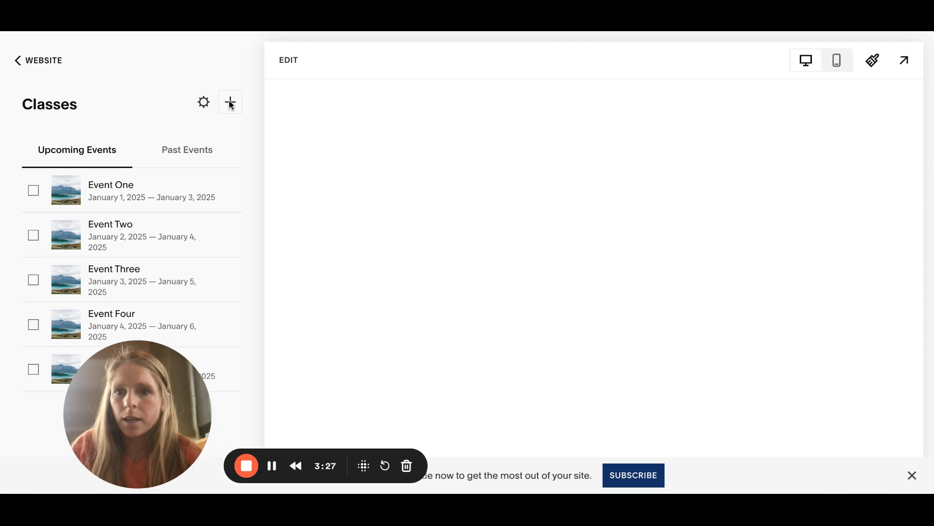
Step: Add a new event to the Classes collection
left_click(230, 102)
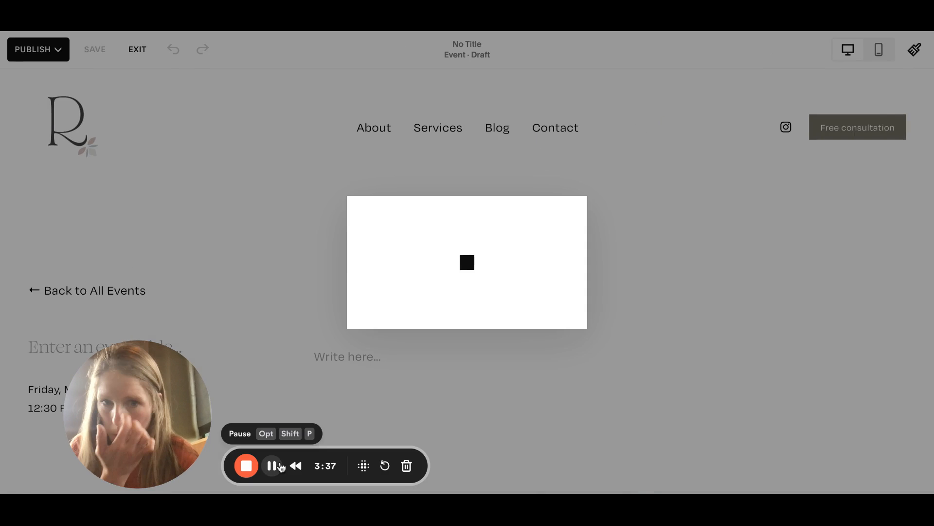
Step: Title the event Ballet Class, keep Friday May 17, 12:30–1:30pm, and save
left_click(466, 262)
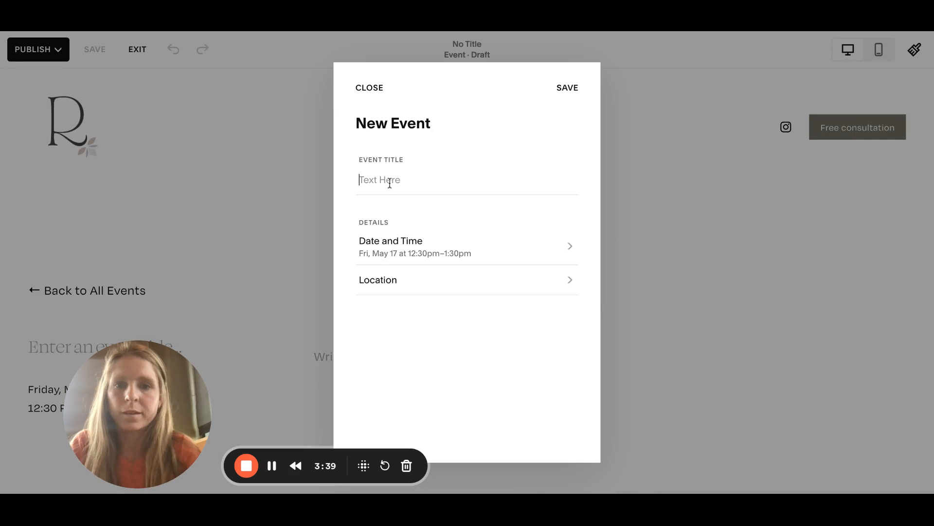
type("Ballet")
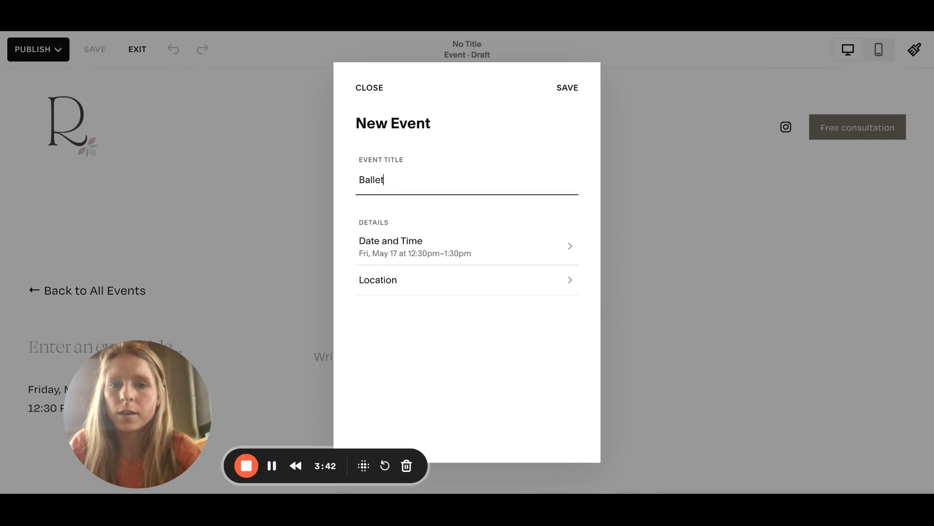
left_click(390, 245)
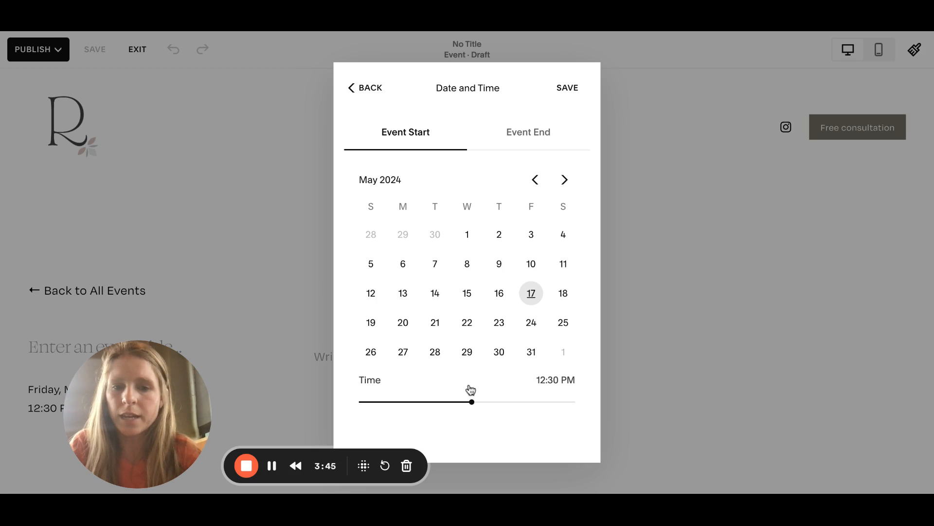
left_click(364, 87)
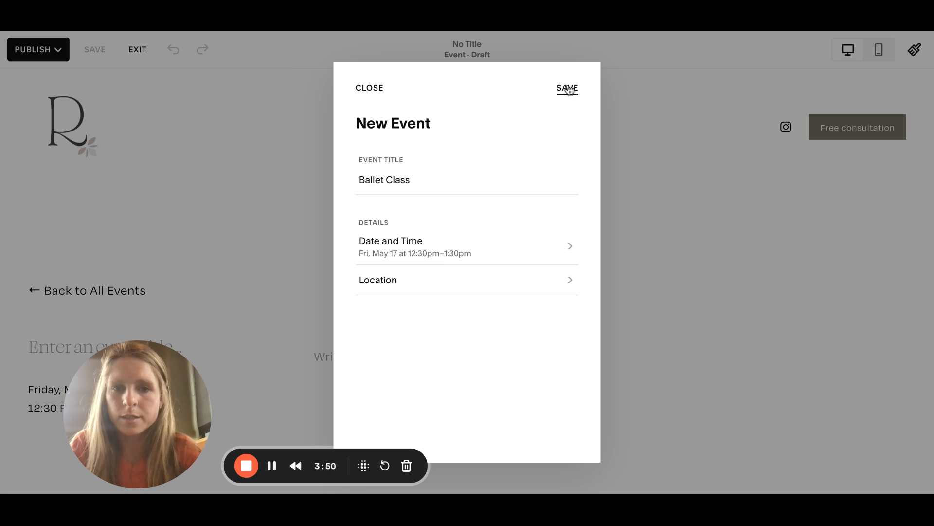
left_click(566, 88)
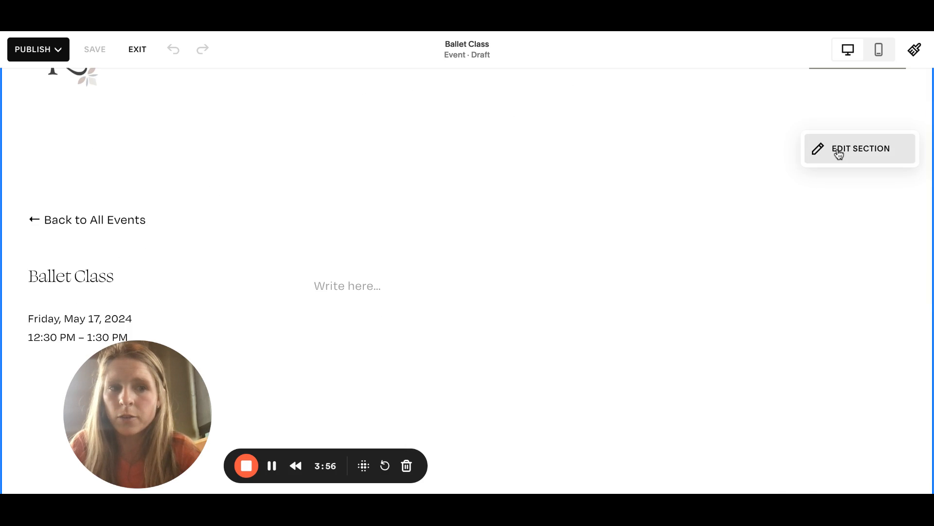
Step: Apply the Bright 2 colour theme from the section's Colors settings
left_click(860, 148)
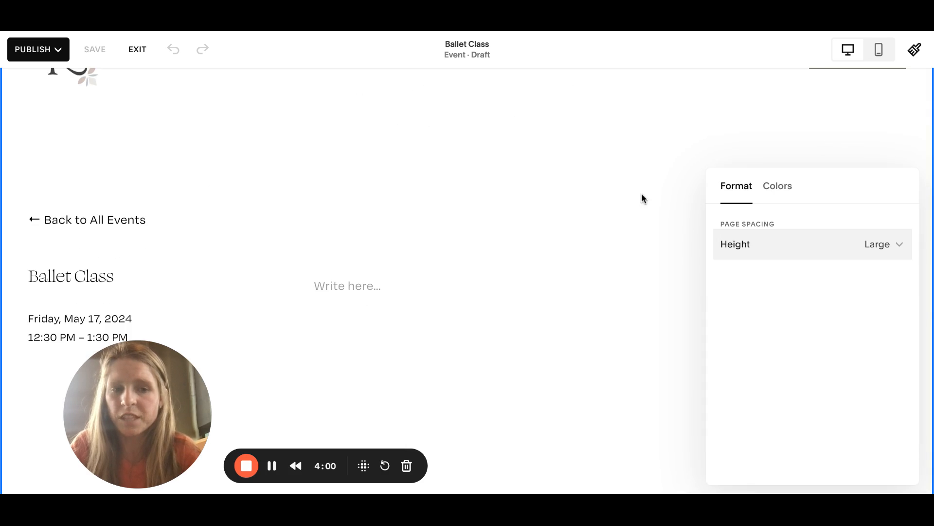
left_click(777, 186)
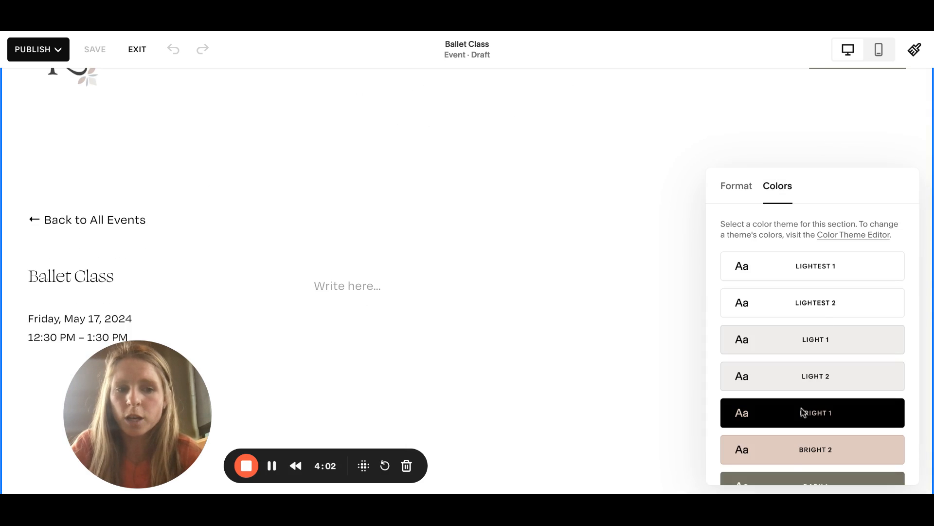
left_click(811, 449)
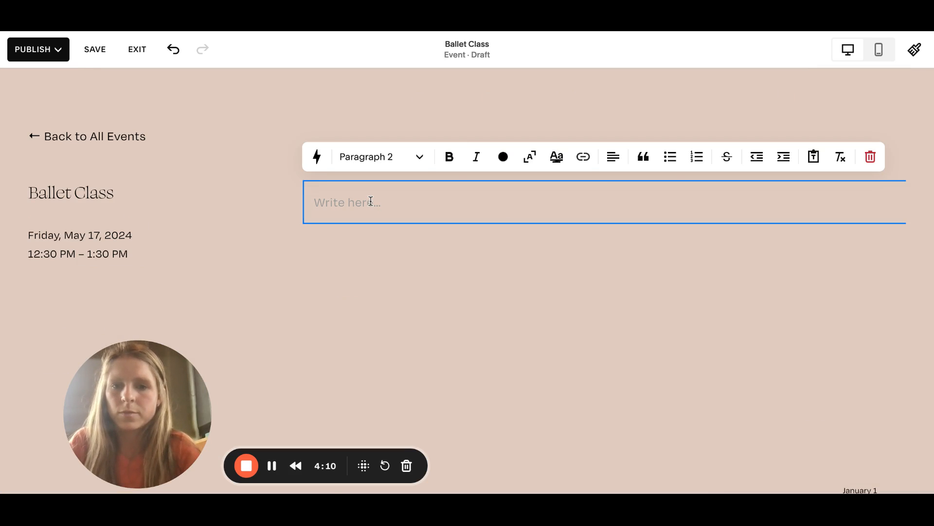
Step: Write "This is for 20+" in the description and search 'pro' for a product block
type("This is for")
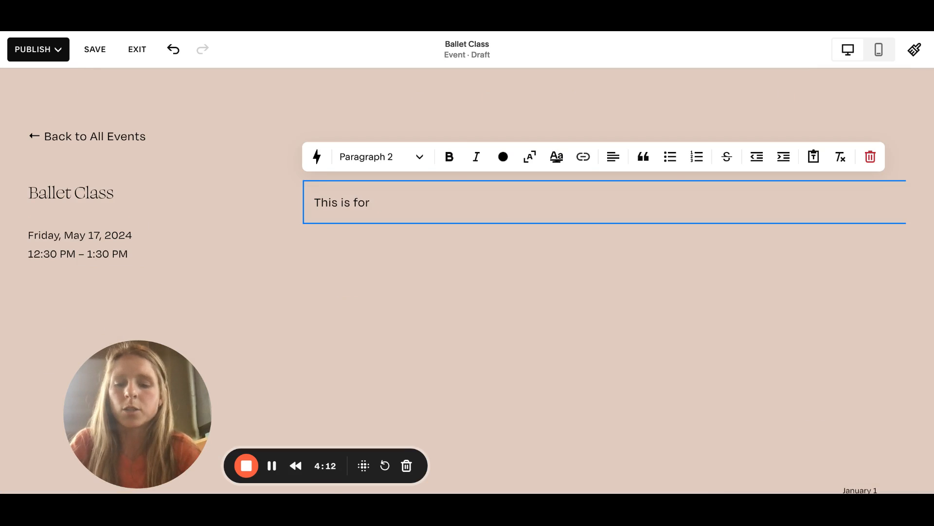
type("20+")
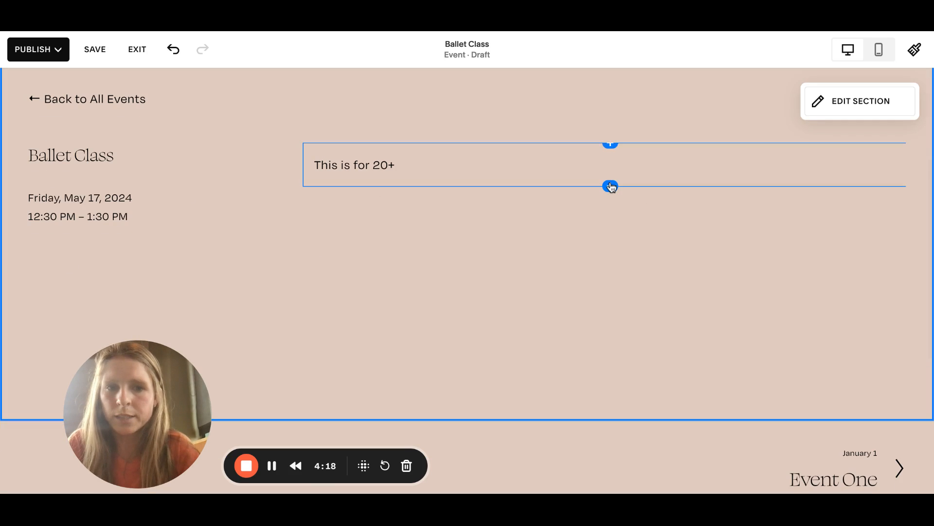
type("pro")
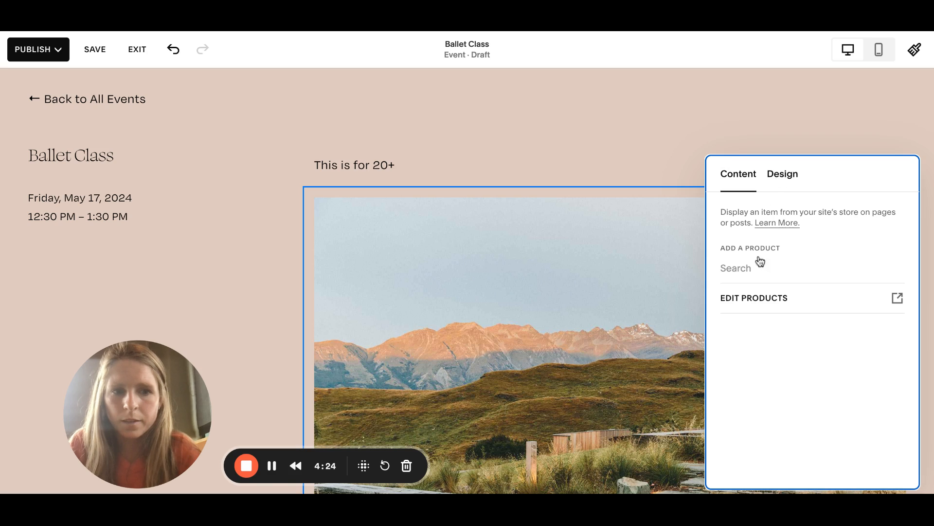
Step: Search 'bal' and select Ballet Class Adults ($20.00) as the block's product
type("b")
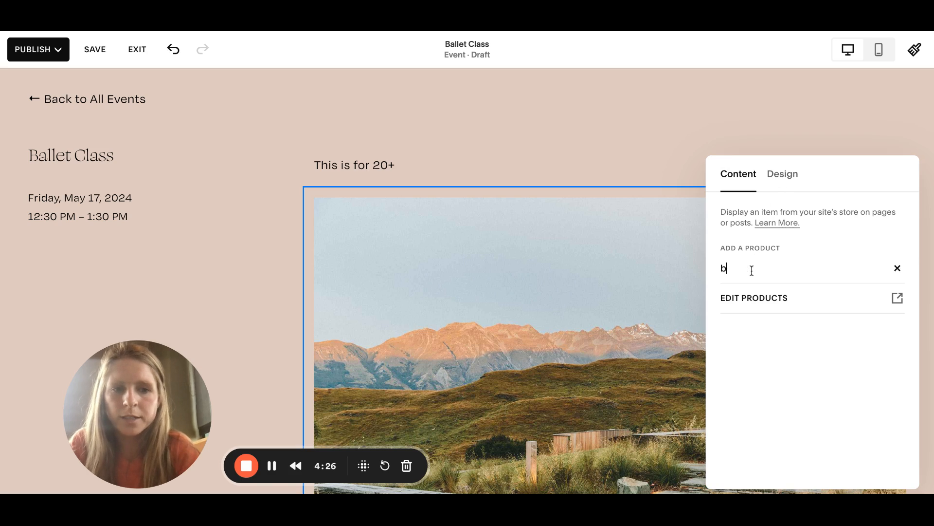
type("al")
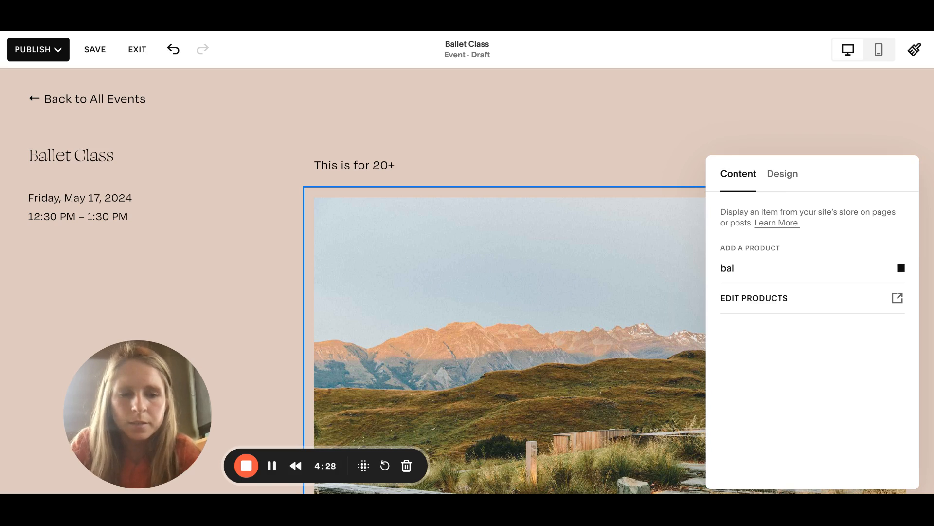
left_click(793, 268)
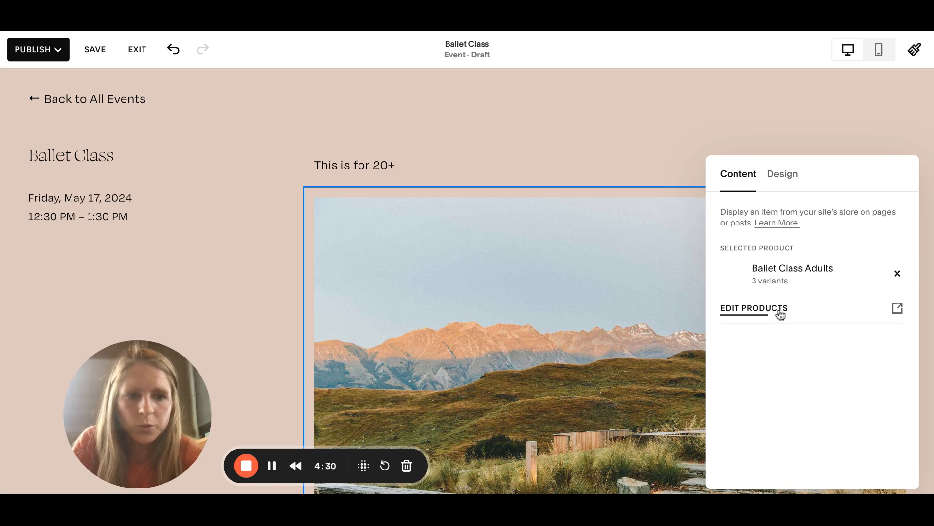
left_click(754, 308)
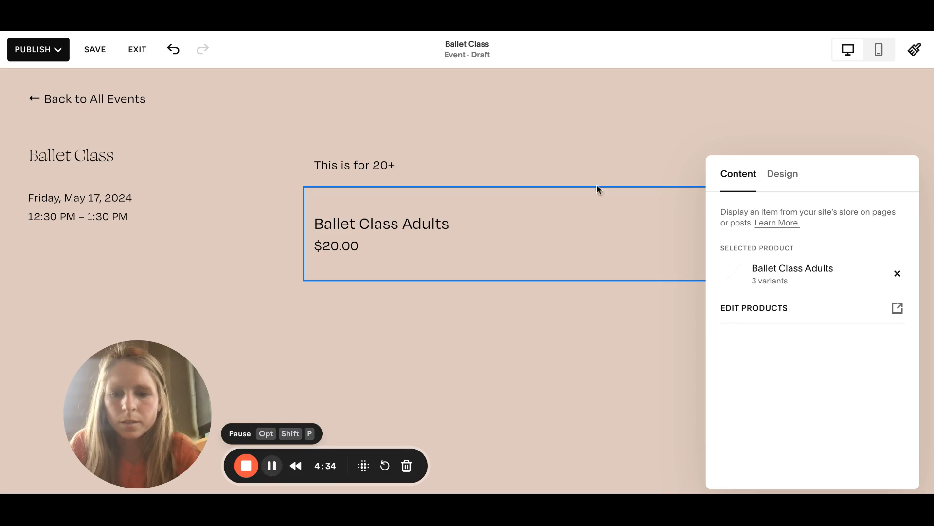
left_click(782, 173)
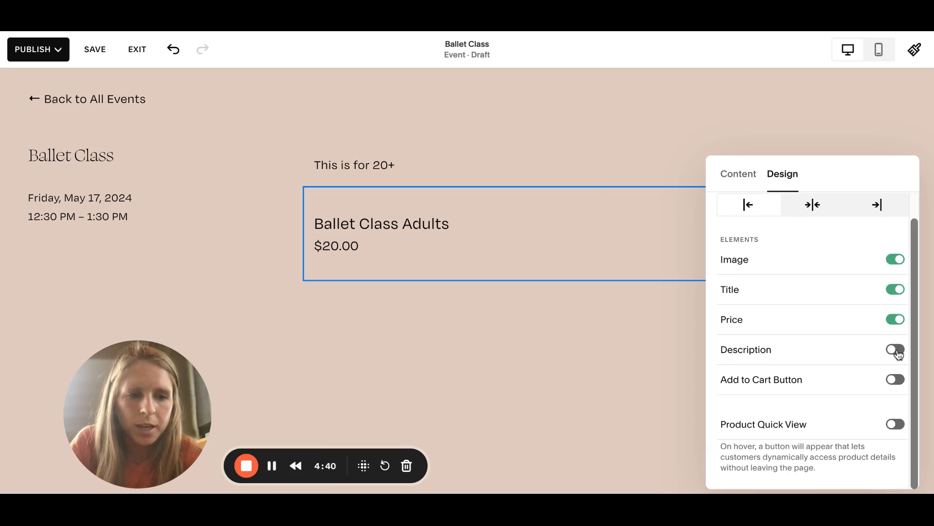
Step: Turn on the product Description and the Add to Cart button
left_click(894, 349)
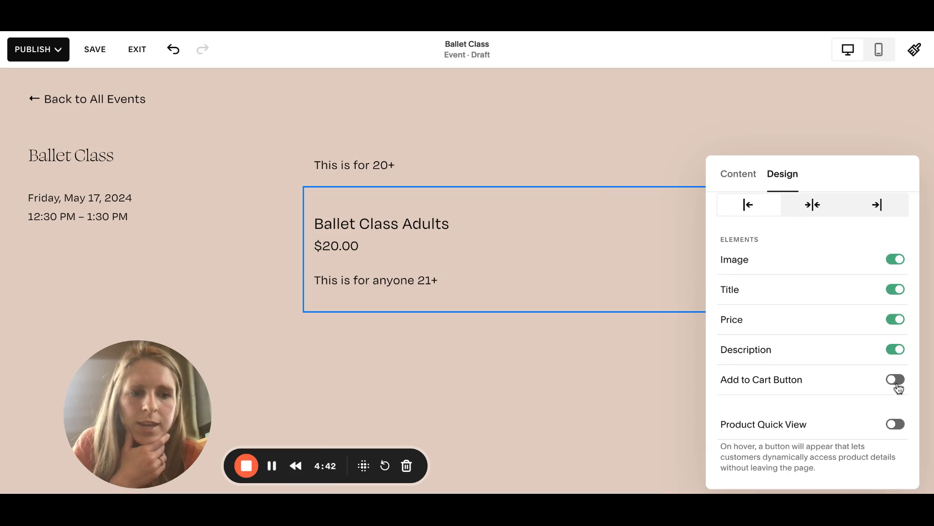
left_click(894, 380)
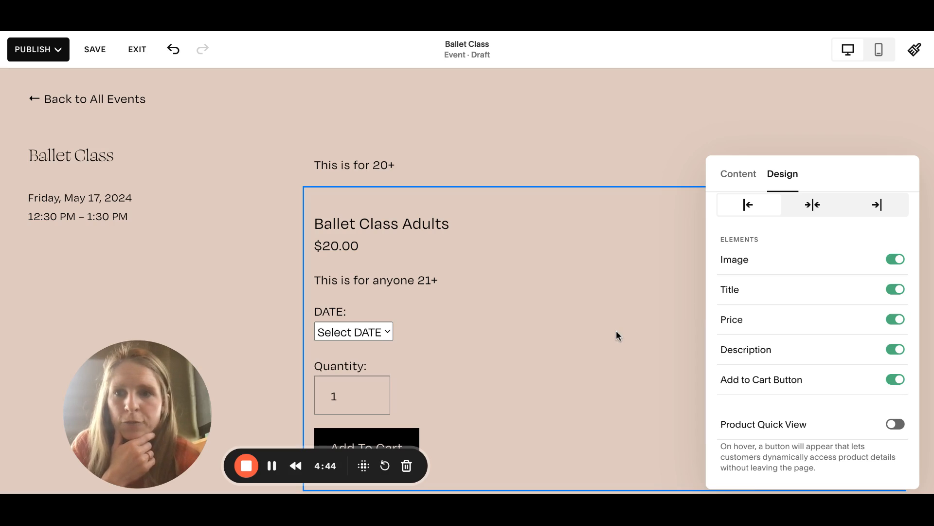
mouse_move(609, 206)
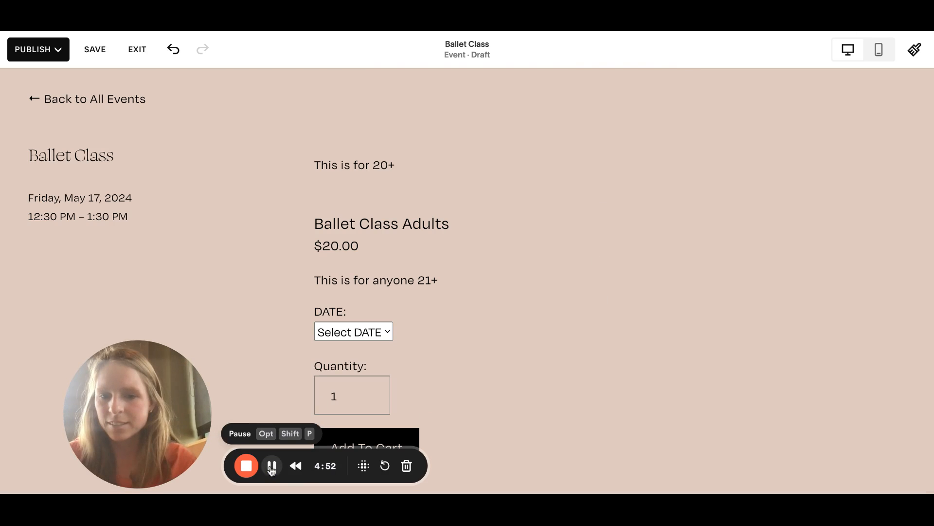
Step: Publish the Ballet Class event page
left_click(38, 50)
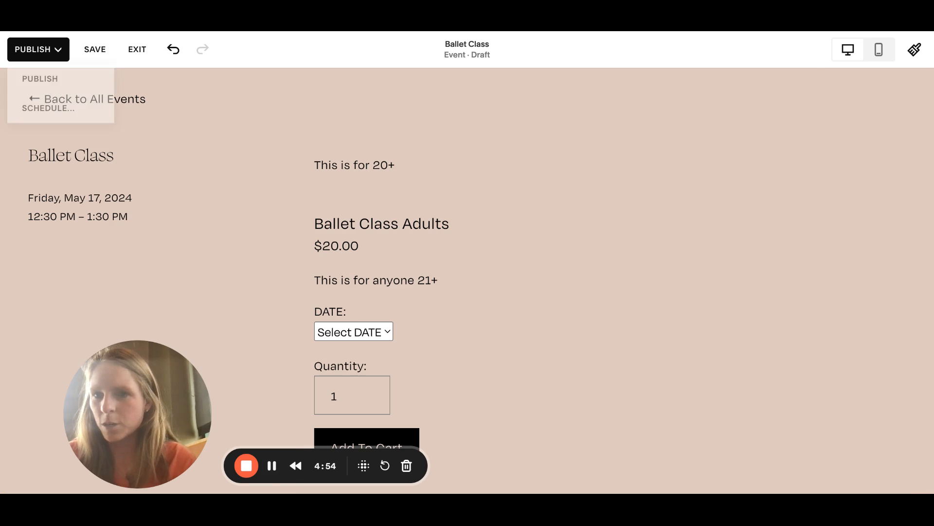
left_click(40, 78)
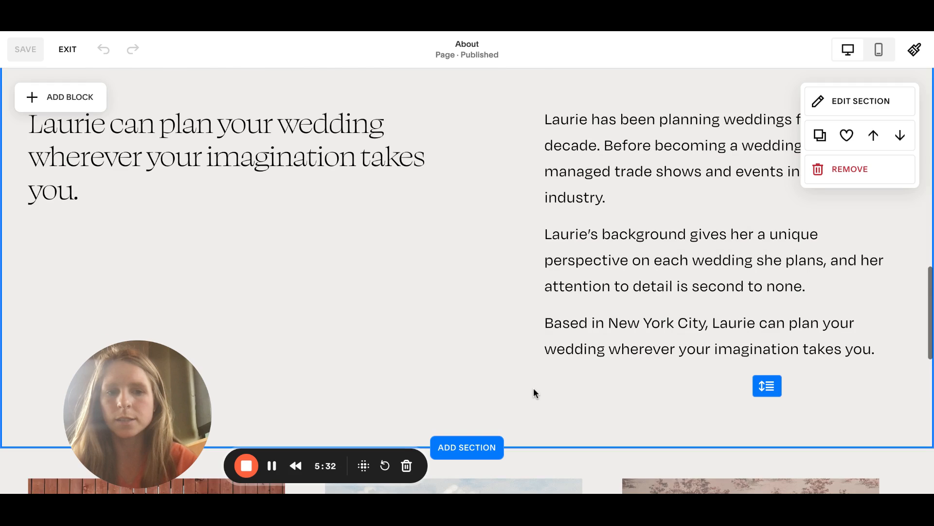
Step: Insert a Calendar block below the About page's wedding-planning text
scroll("down", 3)
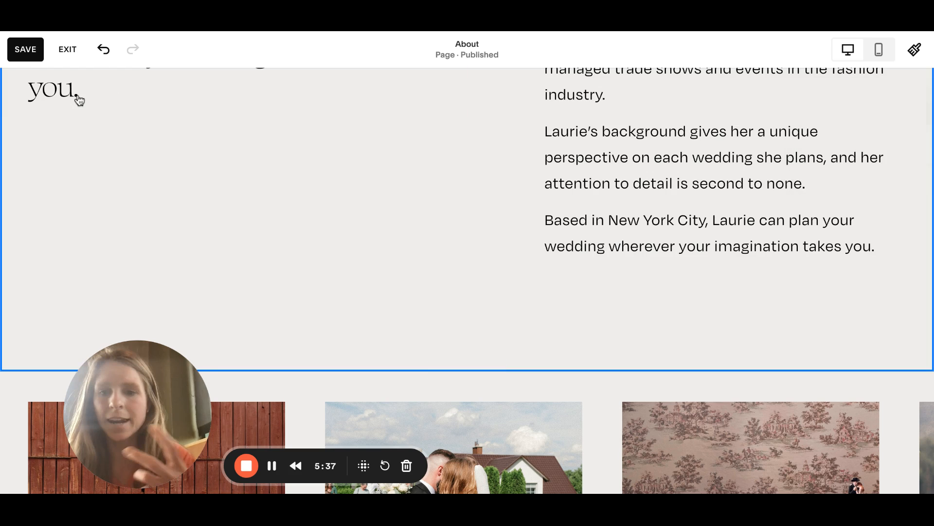
left_click(78, 99)
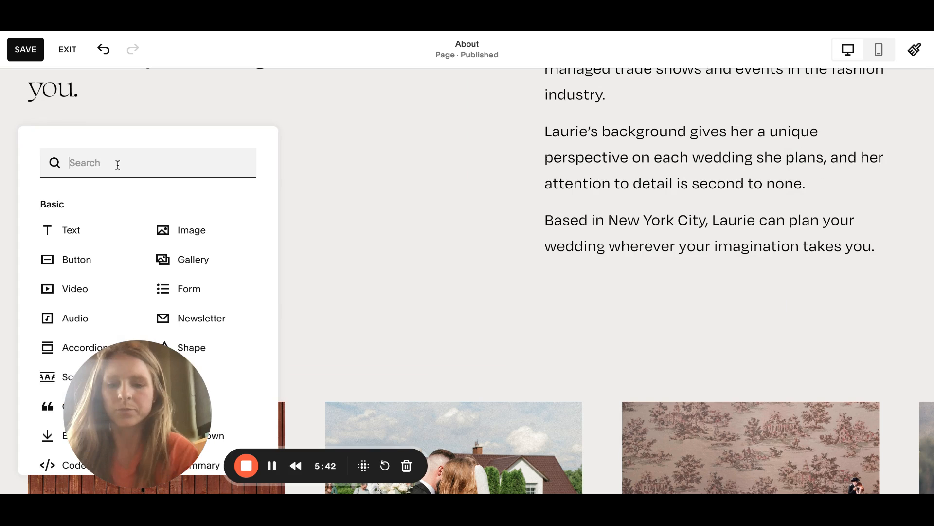
type("cal")
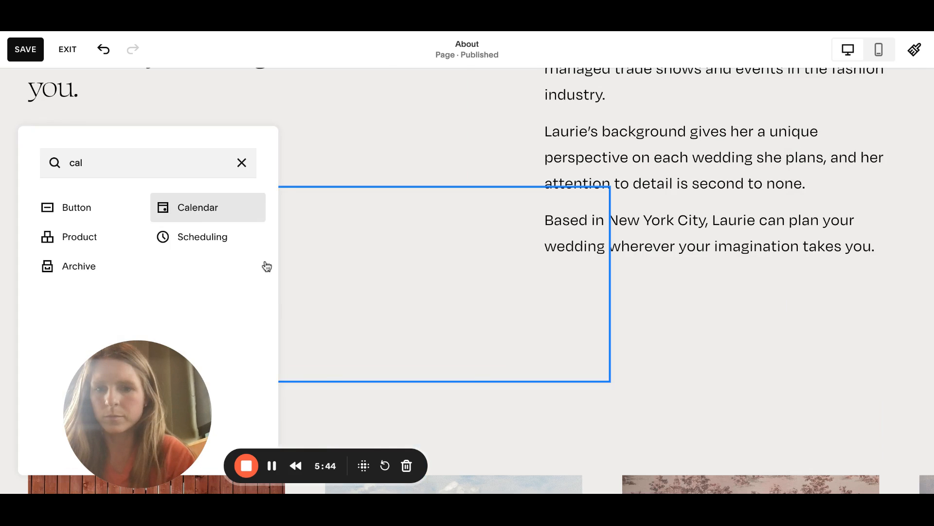
left_click(197, 207)
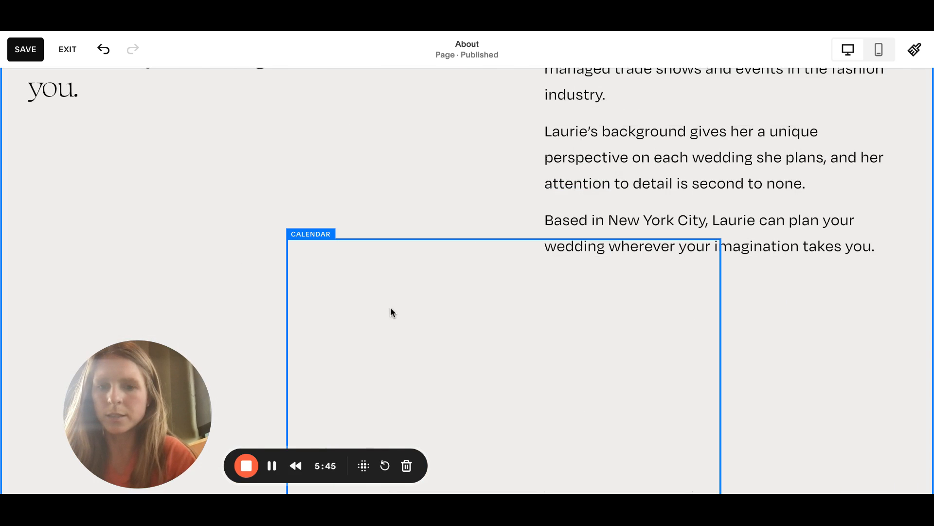
Step: Feed the calendar from the Classes events page so May 17's Ballet Class at 12:30p shows
scroll("down", 3)
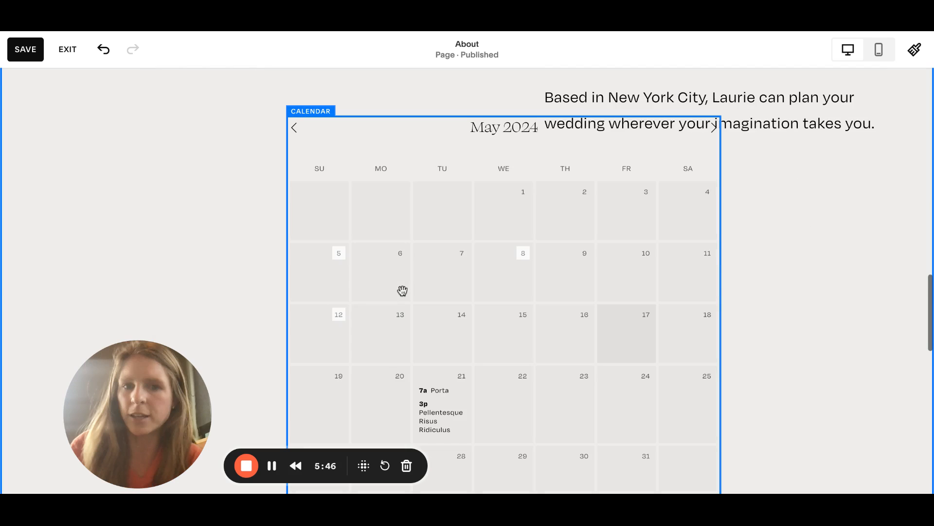
left_click(311, 111)
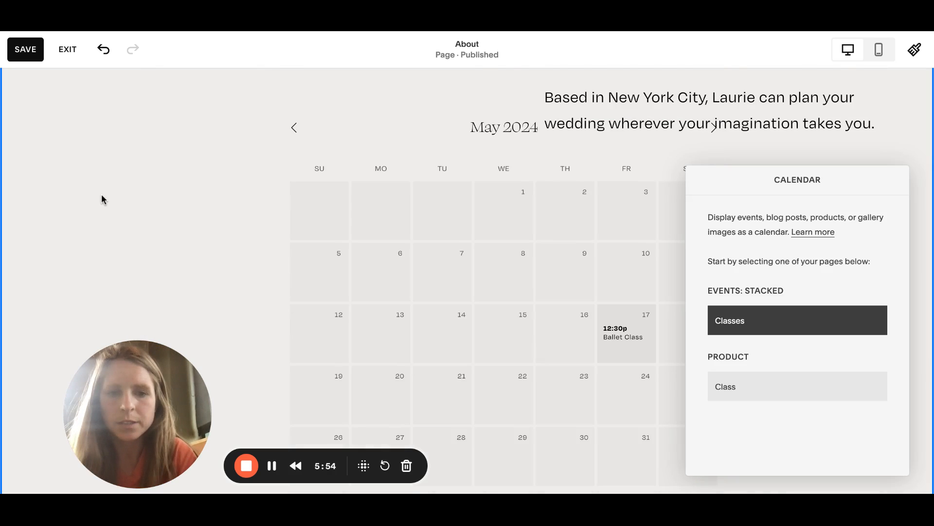
scroll("down", 3)
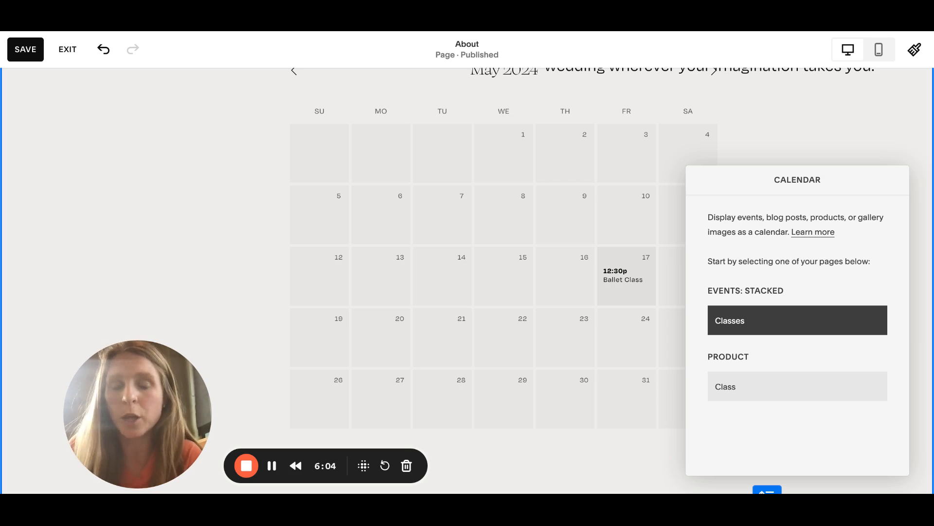
mouse_move(163, 188)
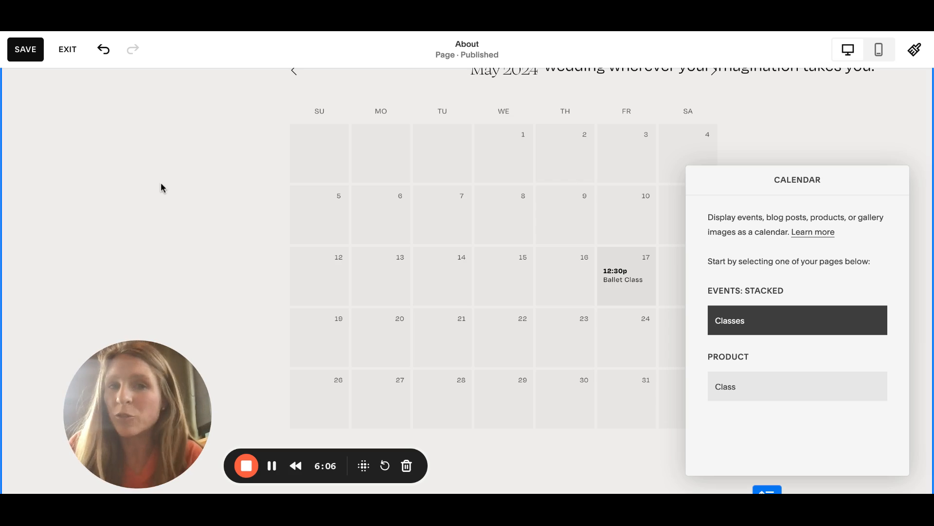
mouse_move(248, 174)
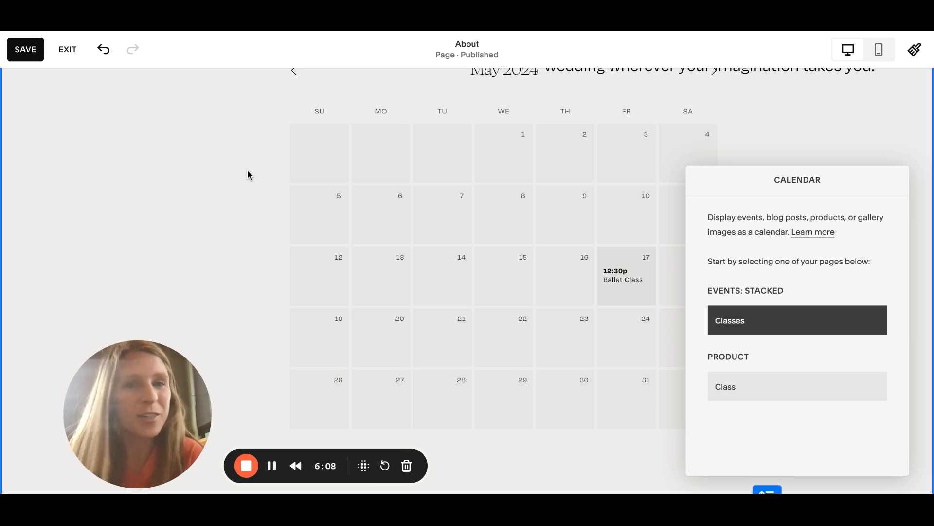